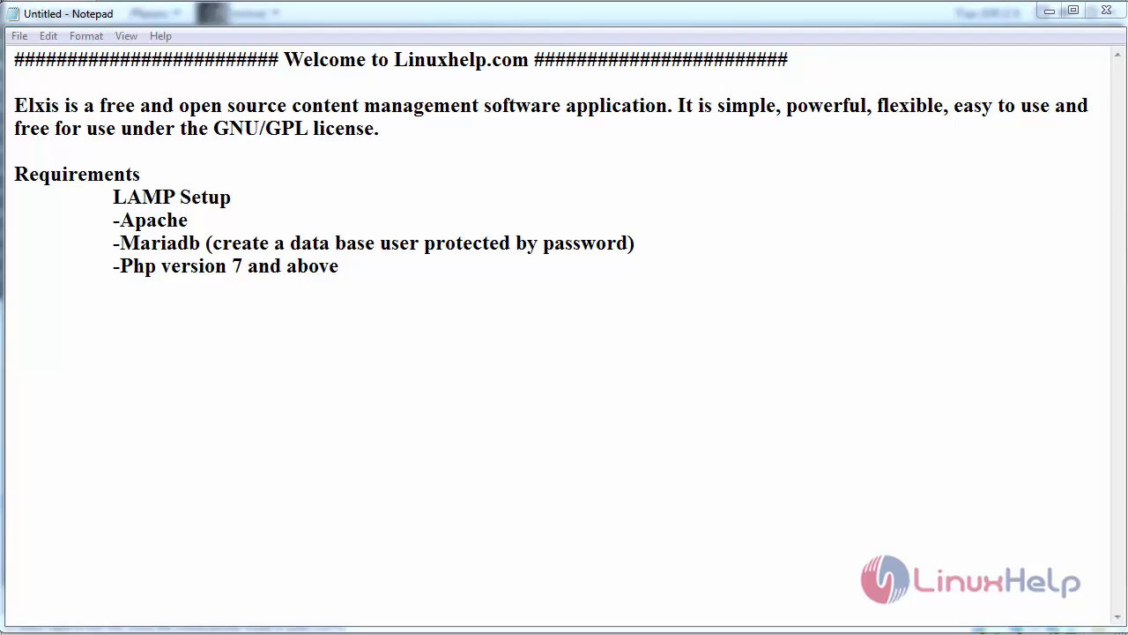
mouse_move(607, 487)
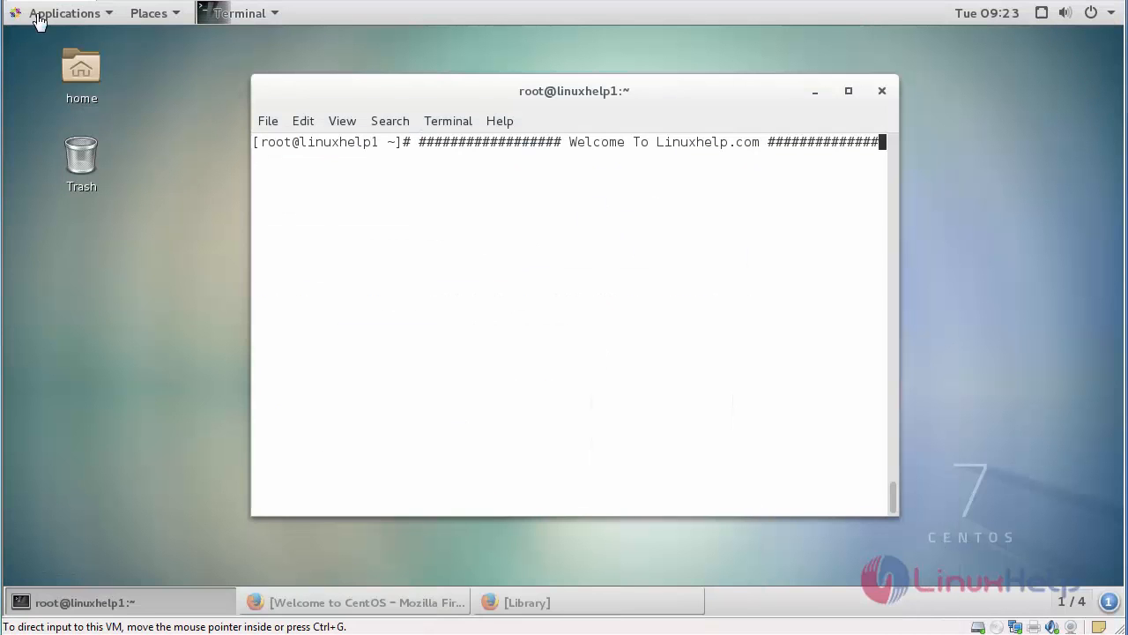
Change into the Downloads folder and list its contents with ls -l
left_click(353, 602)
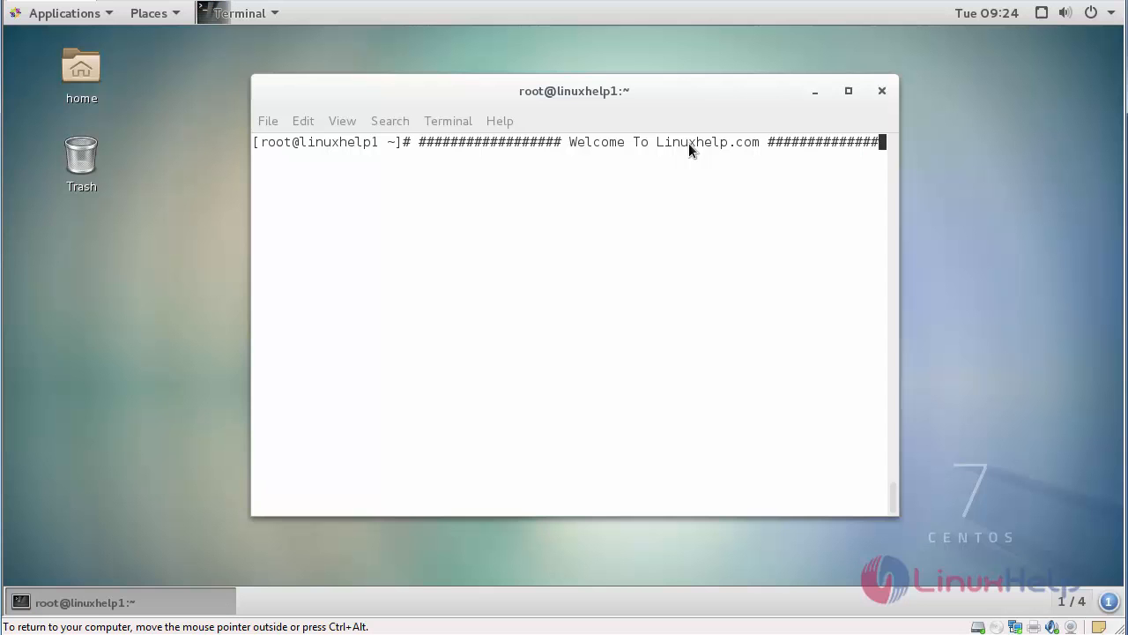
type("cd D")
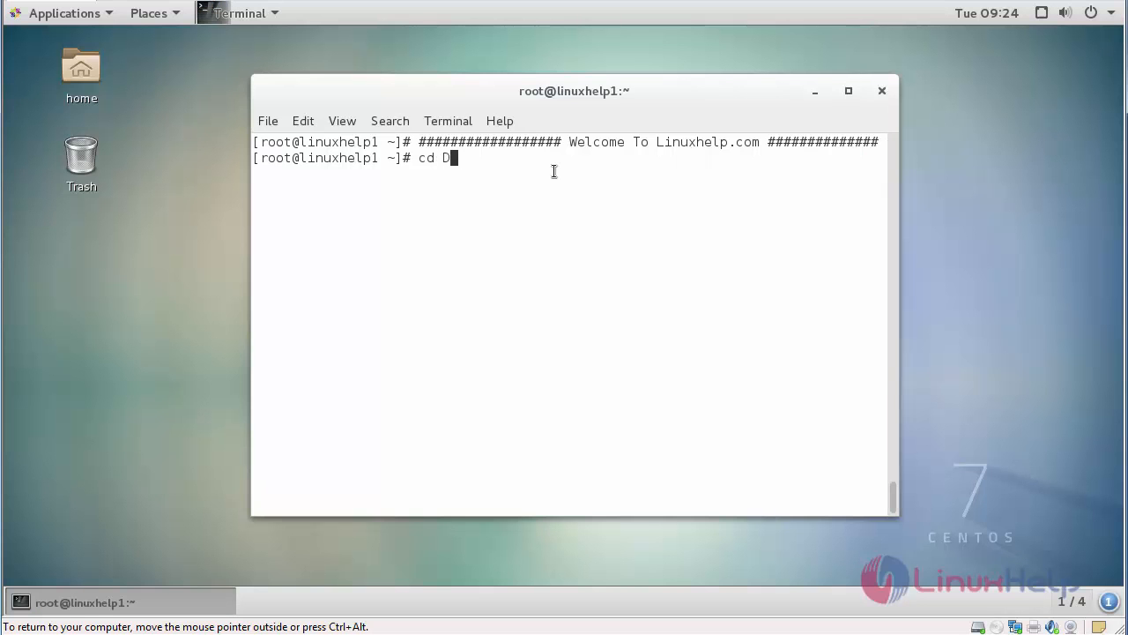
type("ownloads/")
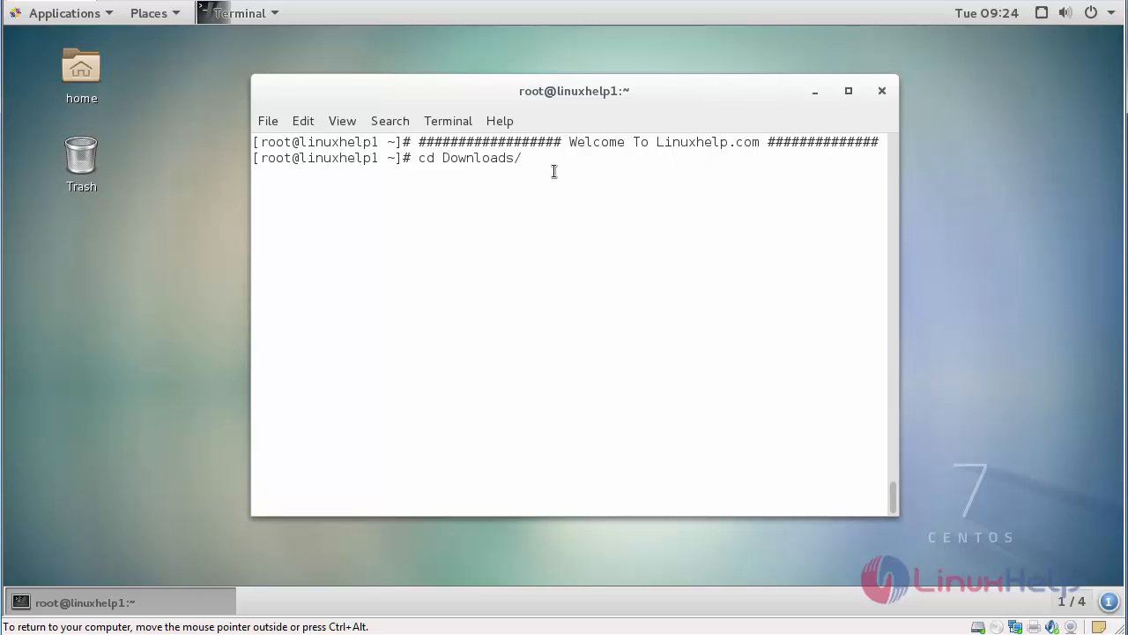
type("ls -l")
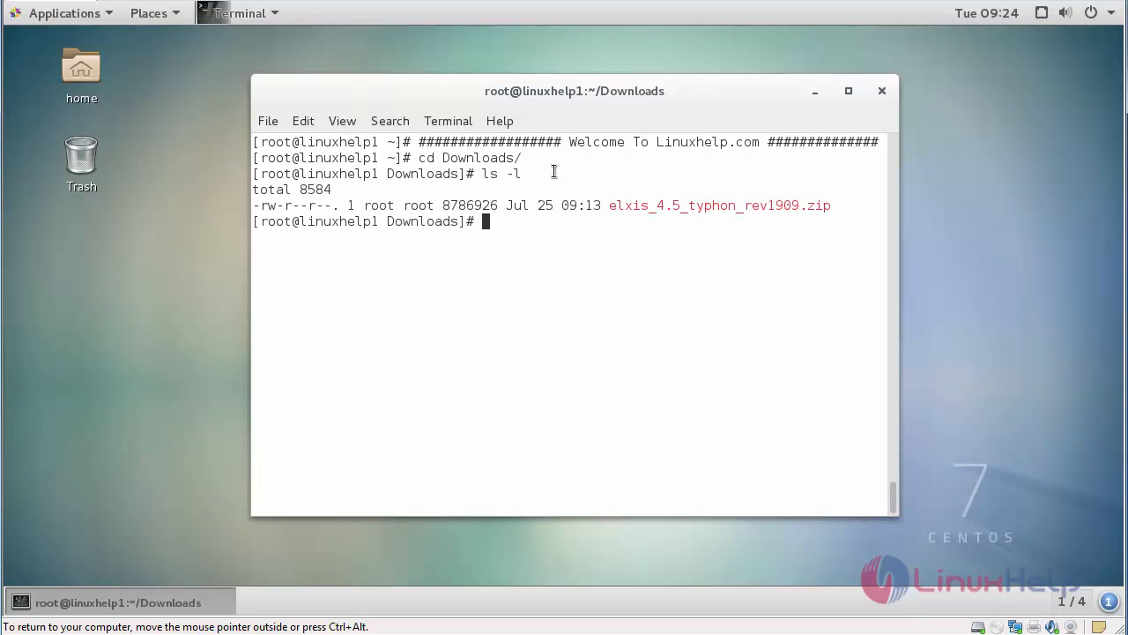
Create the directory /var/www/html/elxis with mkdir -p
type("unzip")
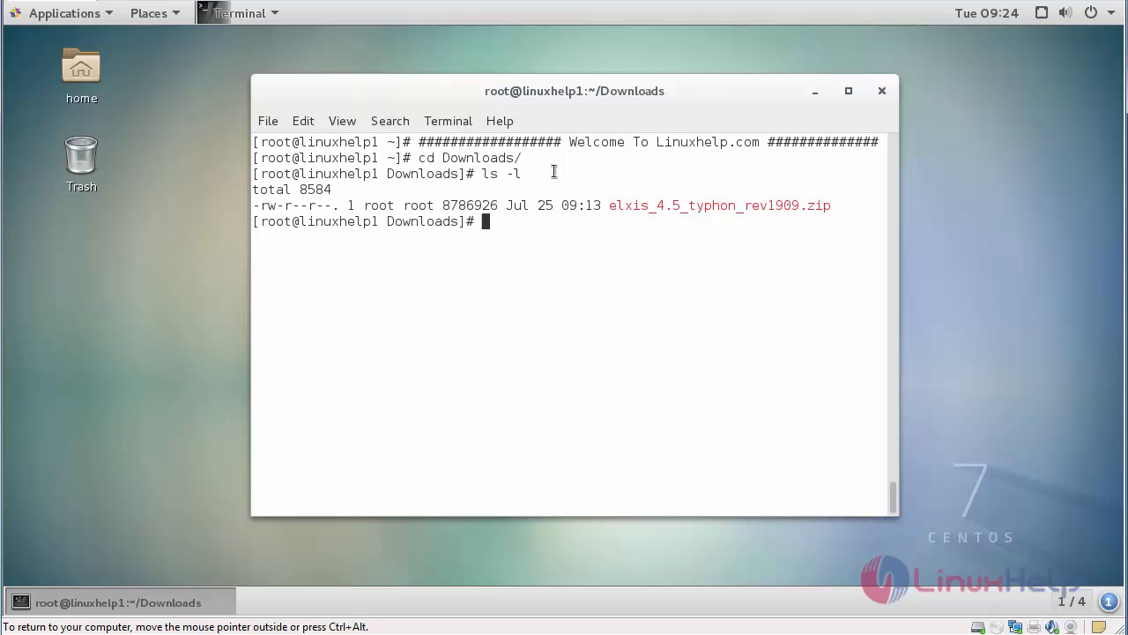
type("mkdir =")
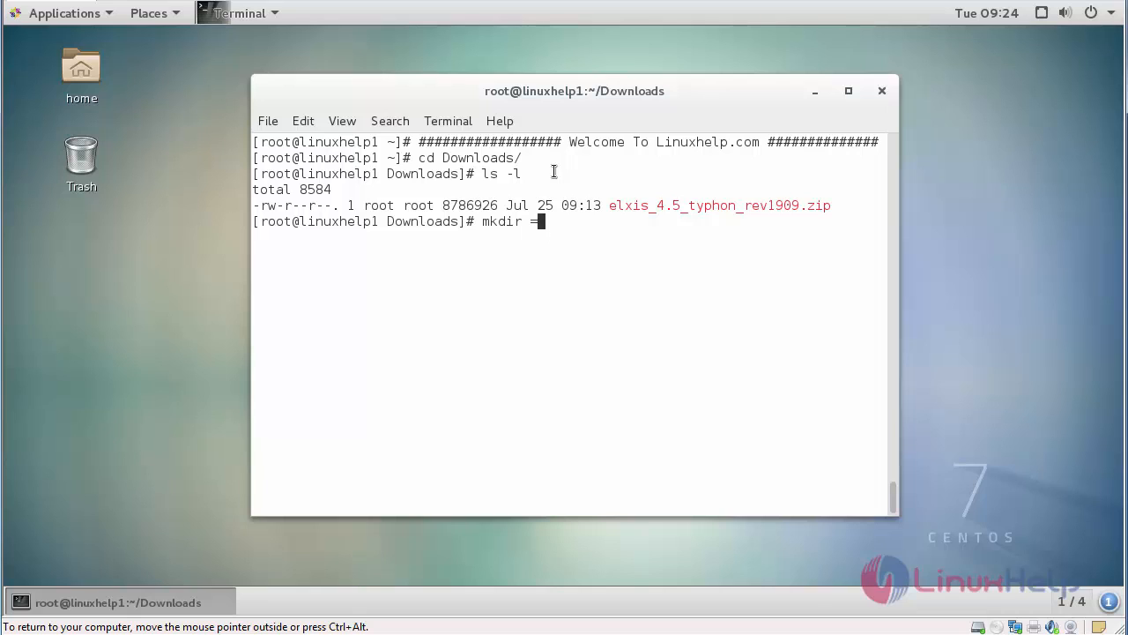
type("p")
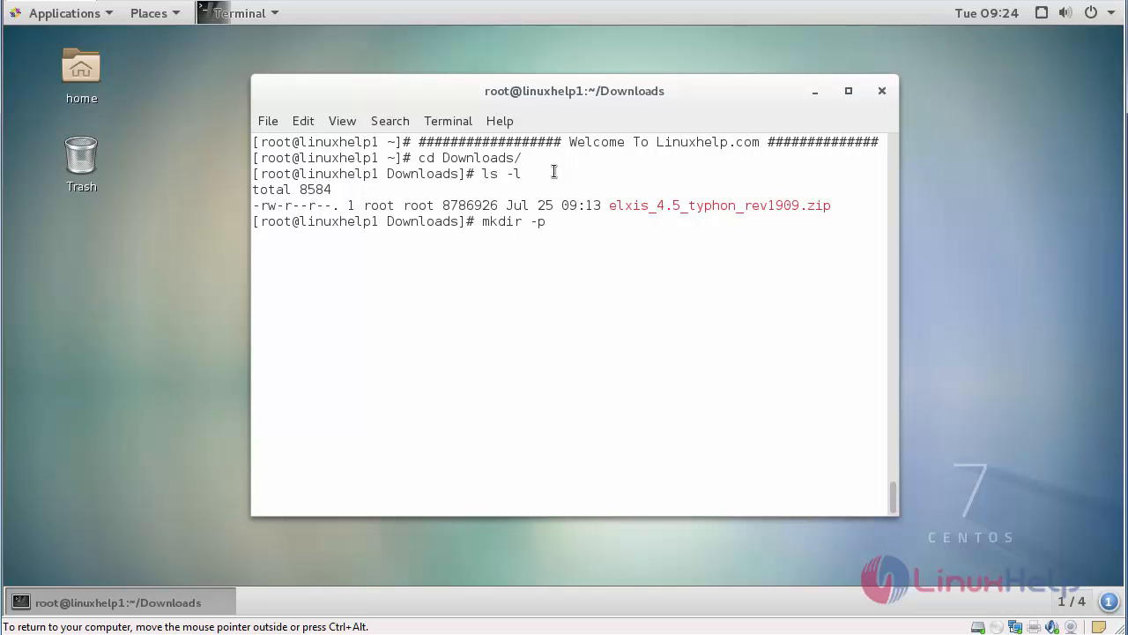
type("/var/www/html/")
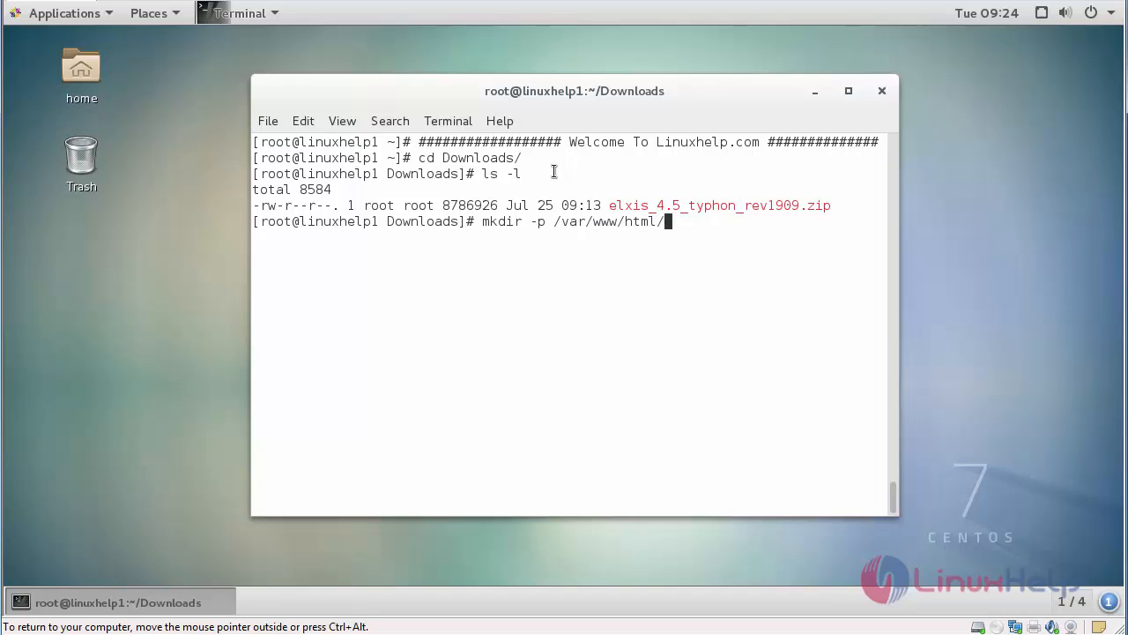
type("elxis")
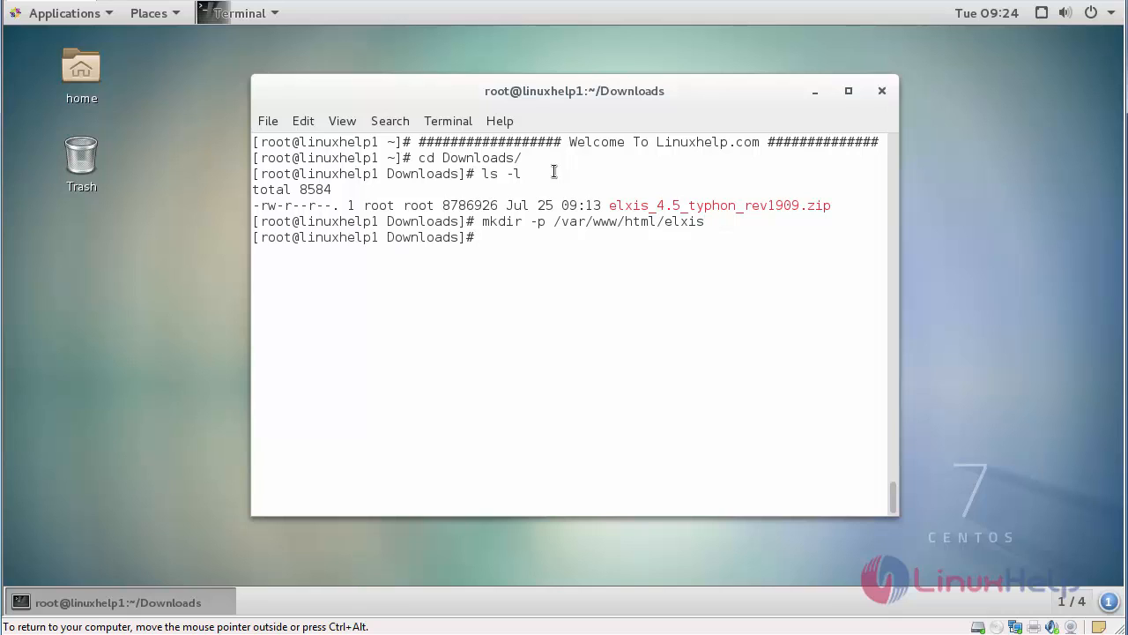
Unzip elxis_4.5_typhon_rev1909.zip into /var/www/html/
type("unz")
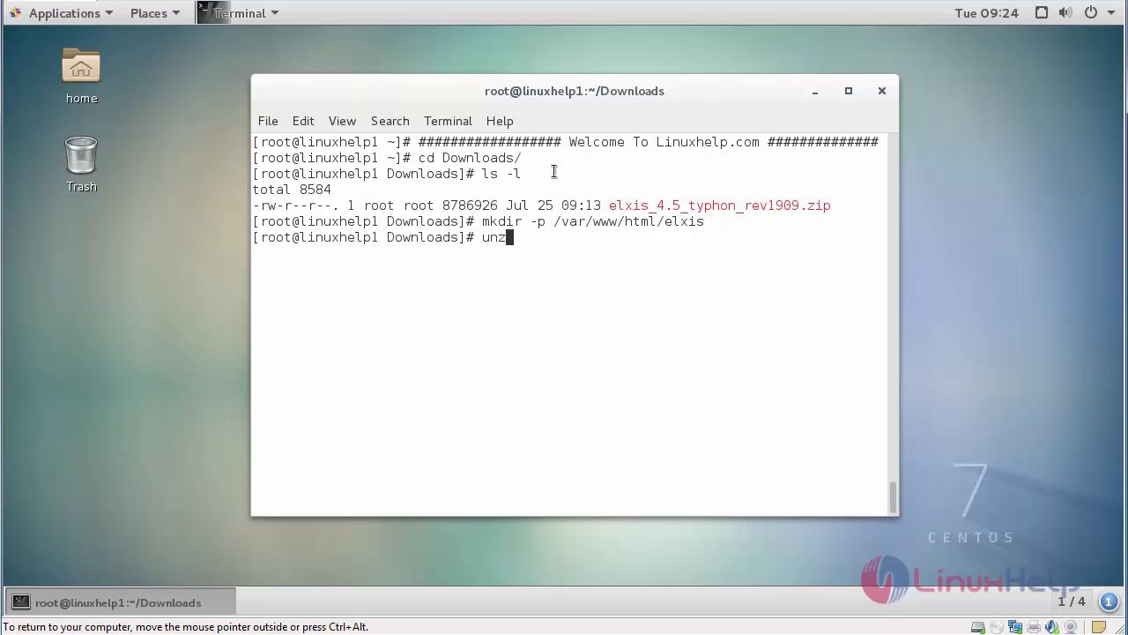
type("ip")
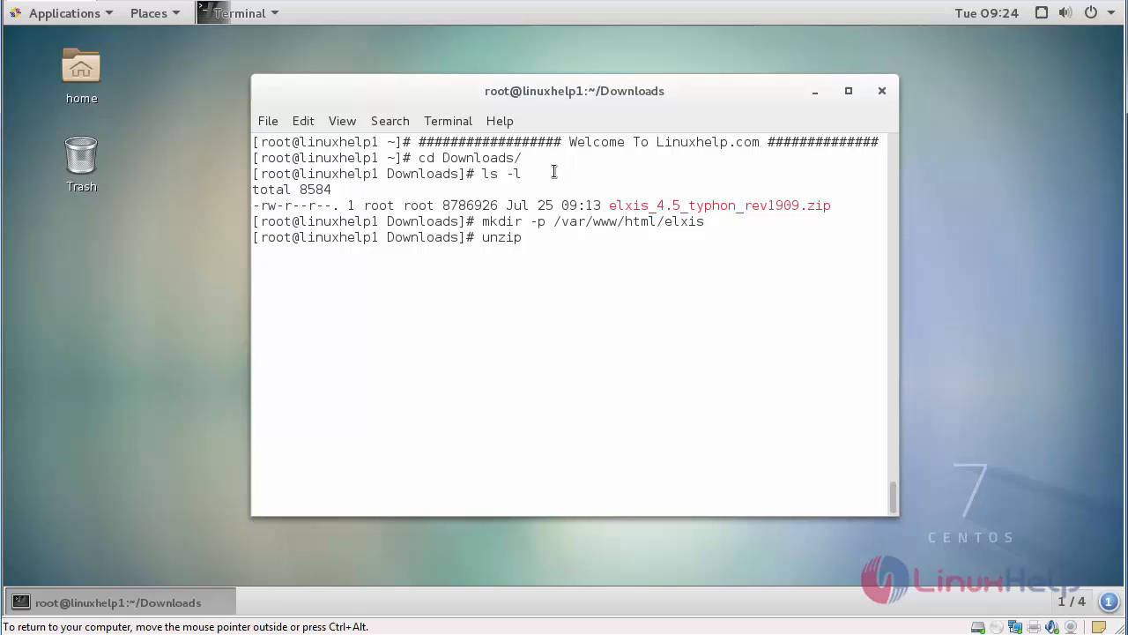
type("elxis_4.5_typhon_rev1909.zip -")
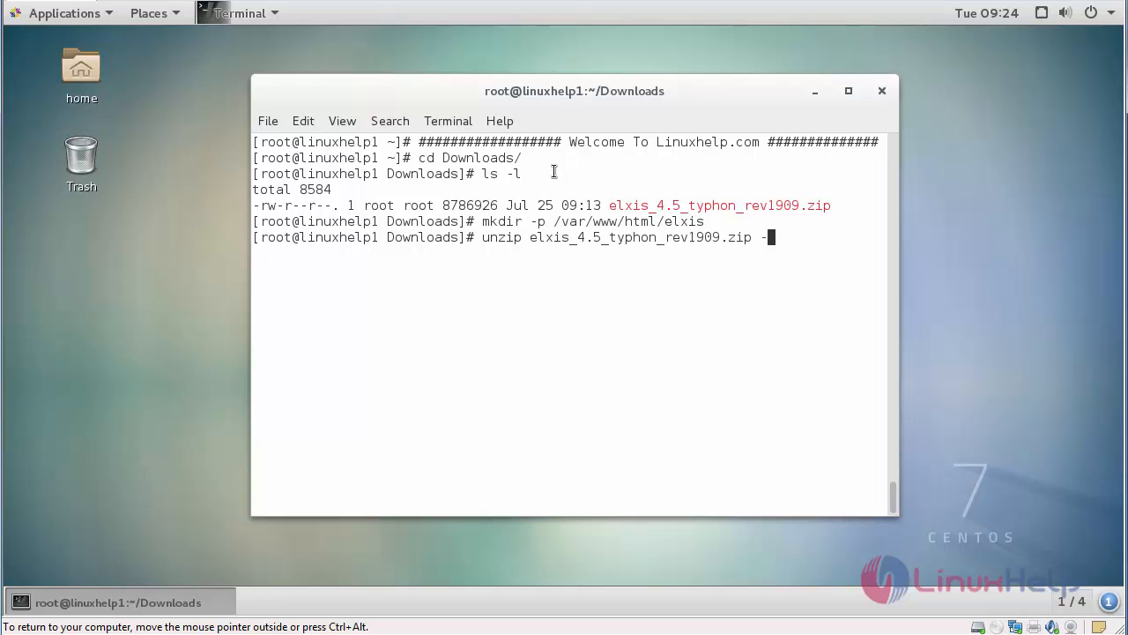
type("d /va")
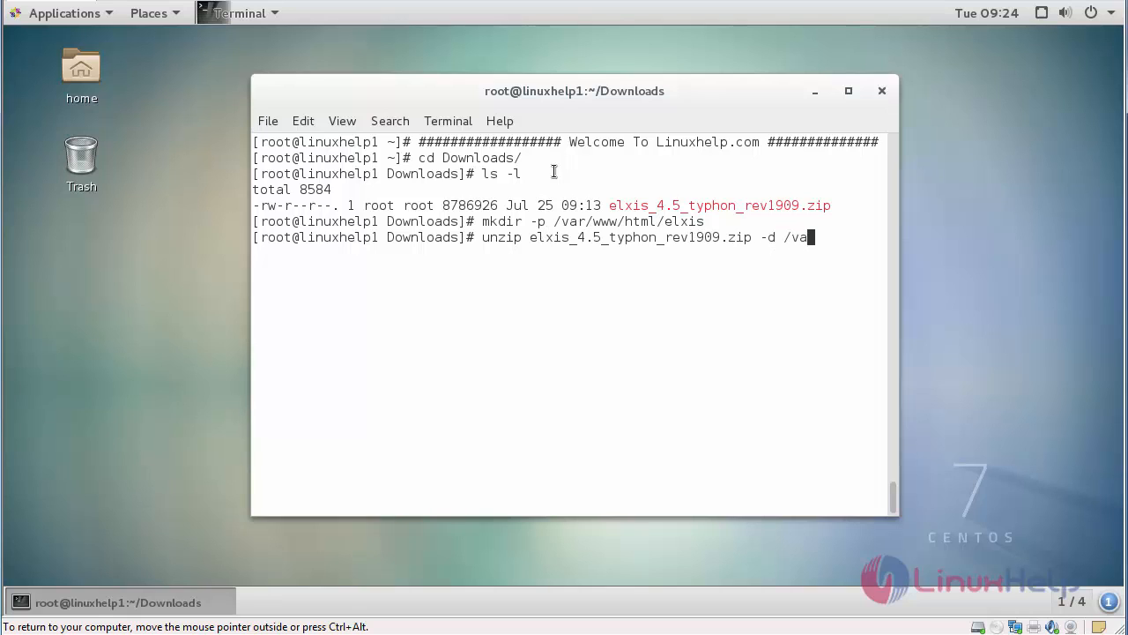
type("r/www/")
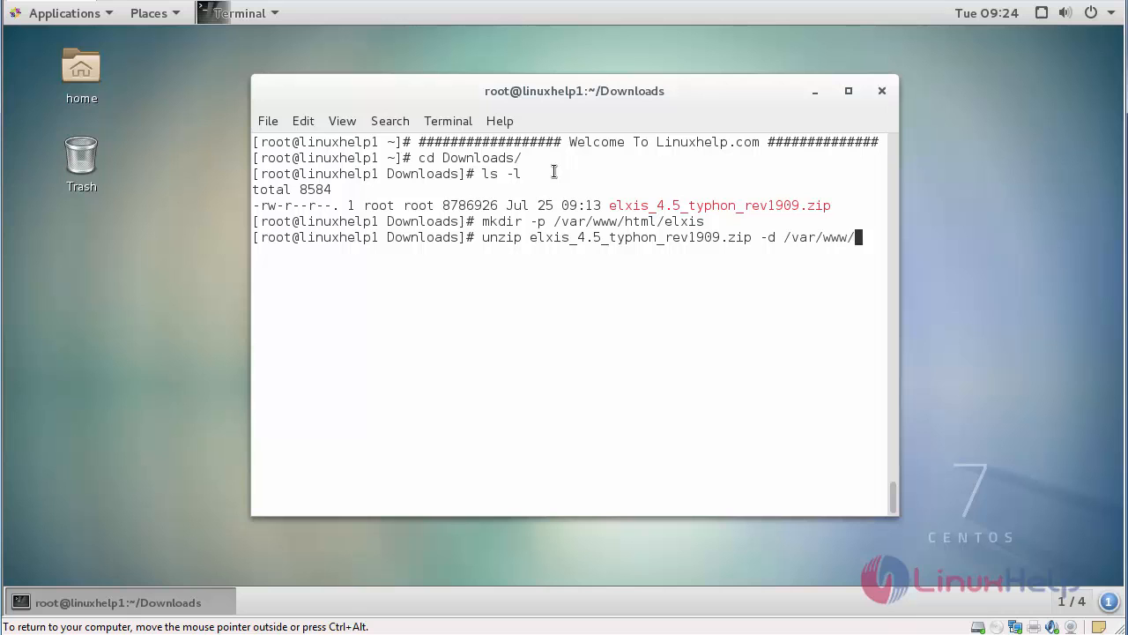
type("html/")
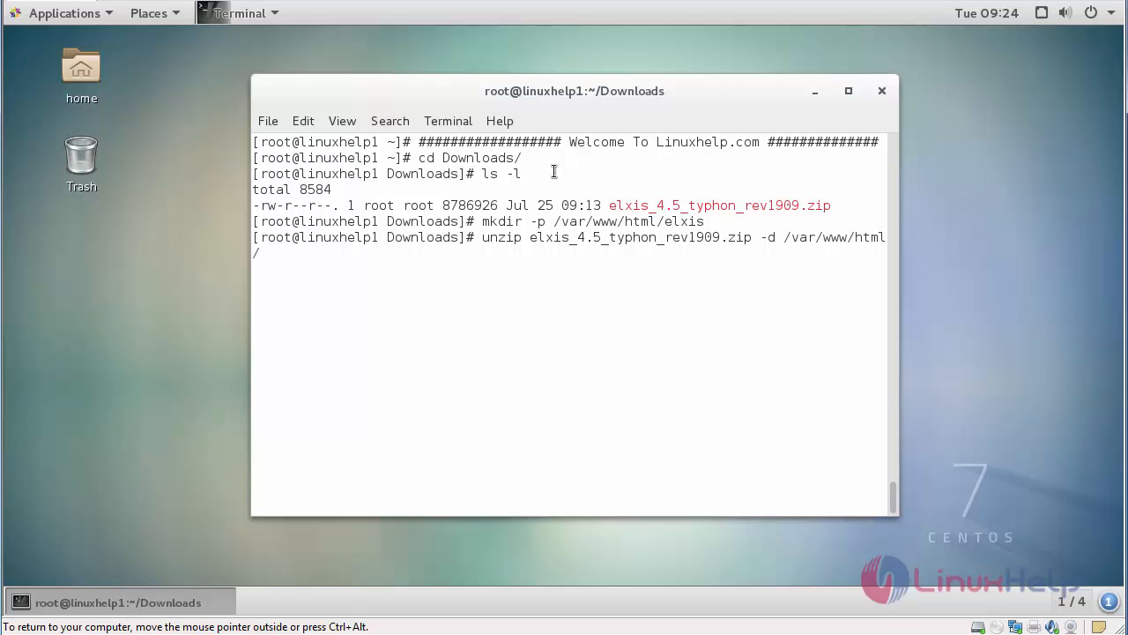
key("Return")
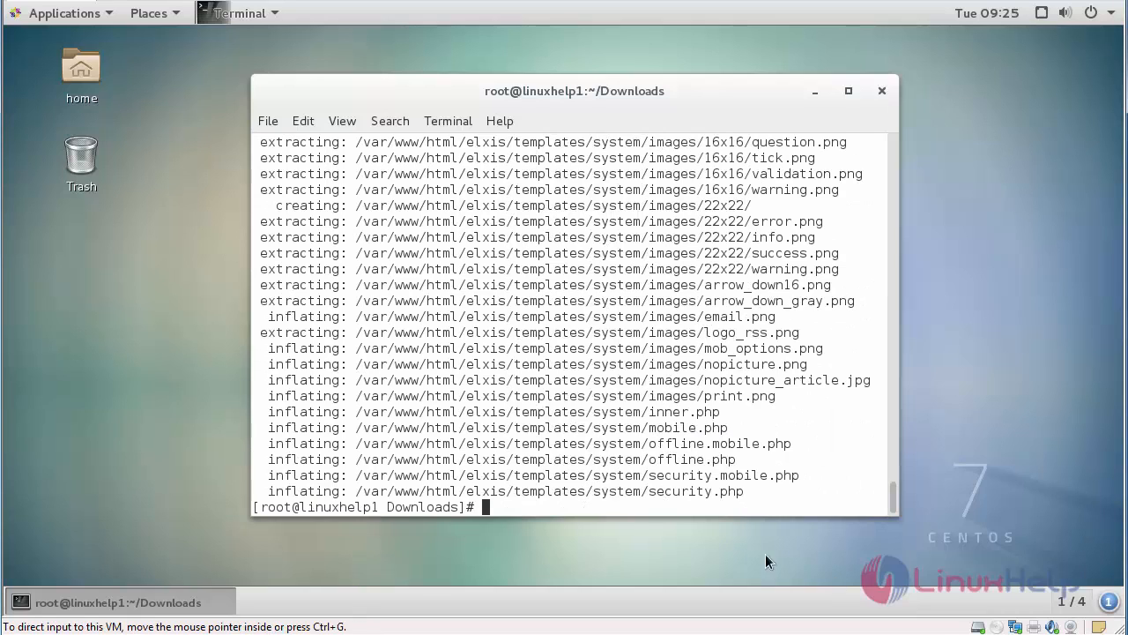
mouse_move(753, 503)
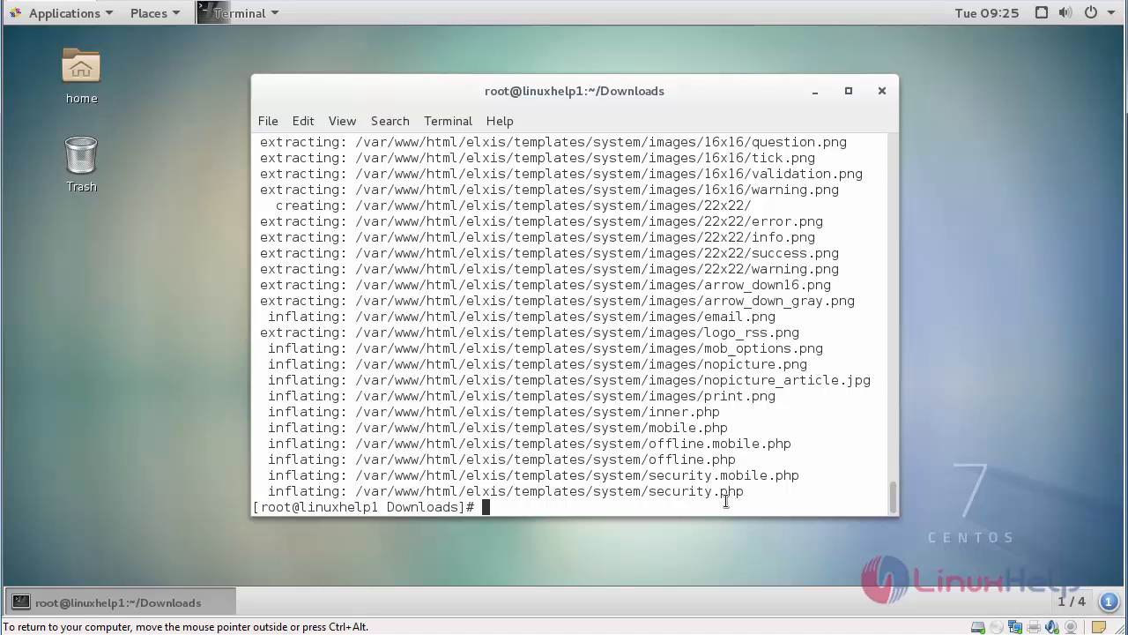
Recursively set ownership of /var/www/html/elxis to apache:apache
type("chown")
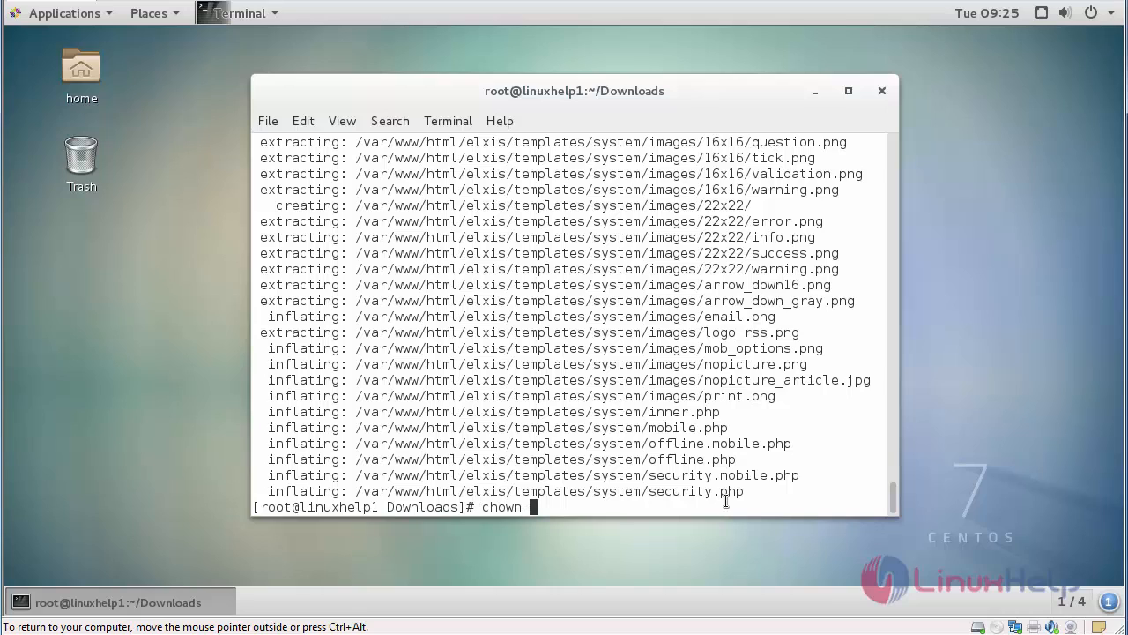
type("-R")
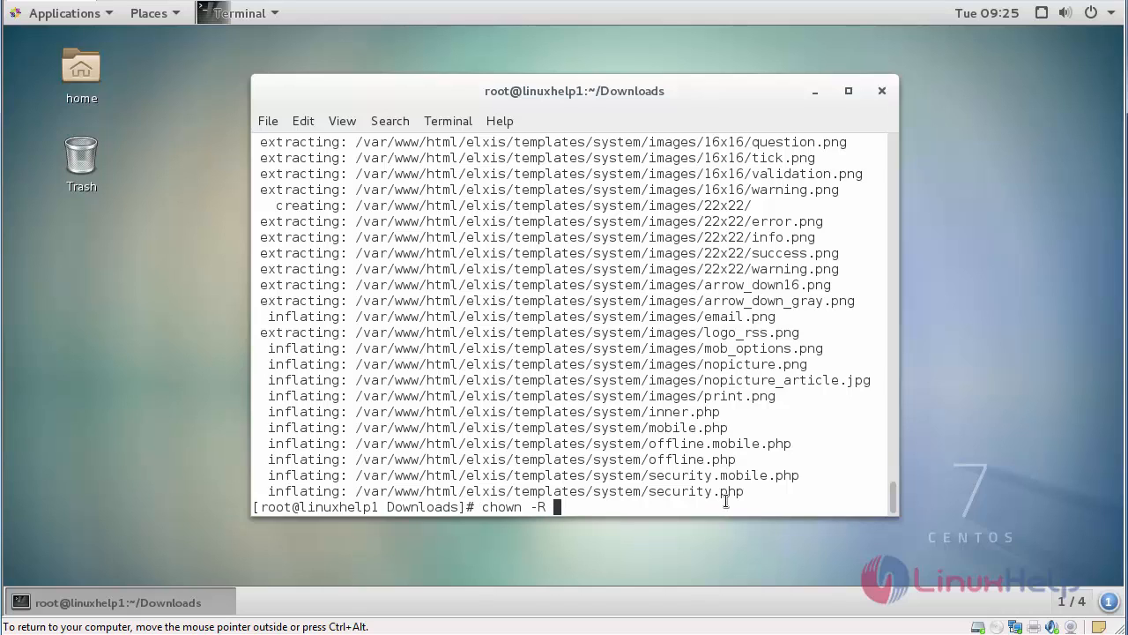
type("apache:")
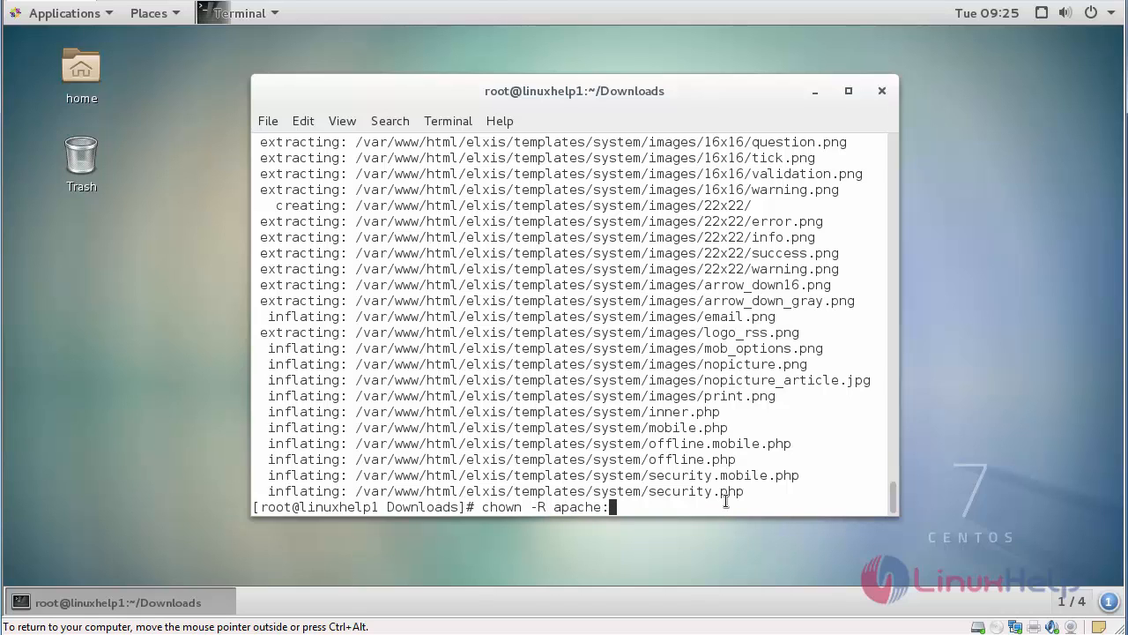
type("apache")
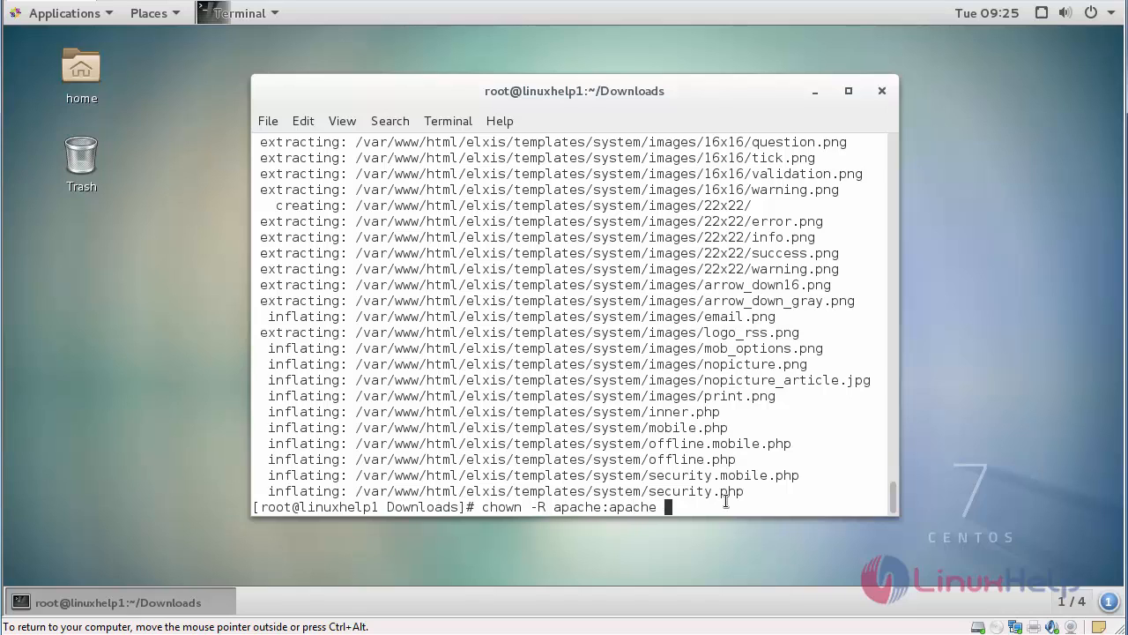
type("/var/www/html/")
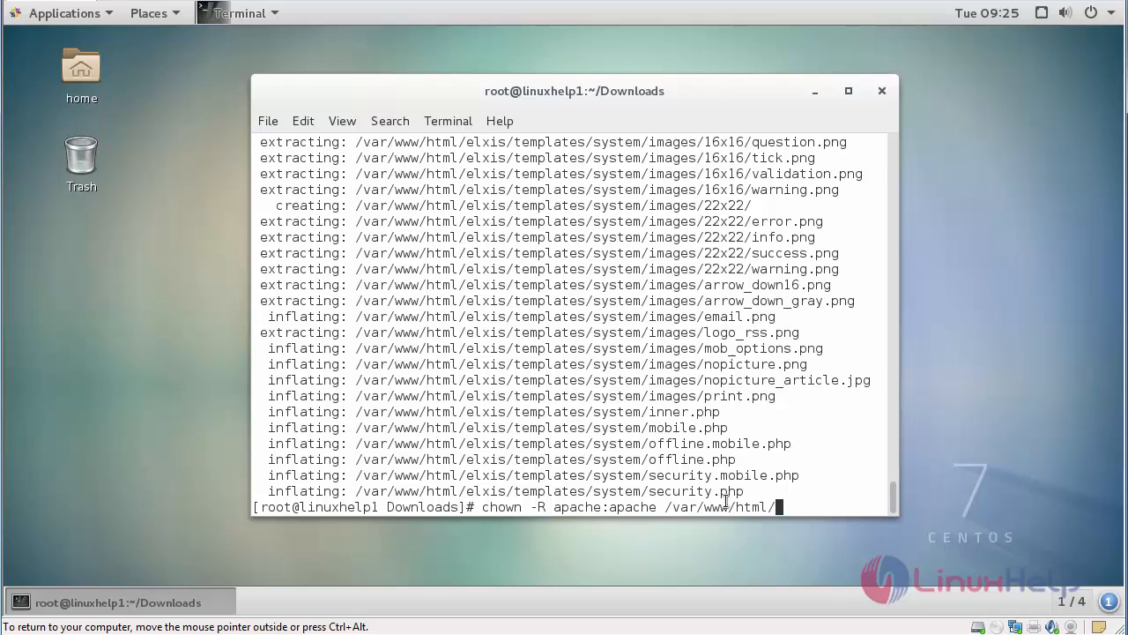
key("Return")
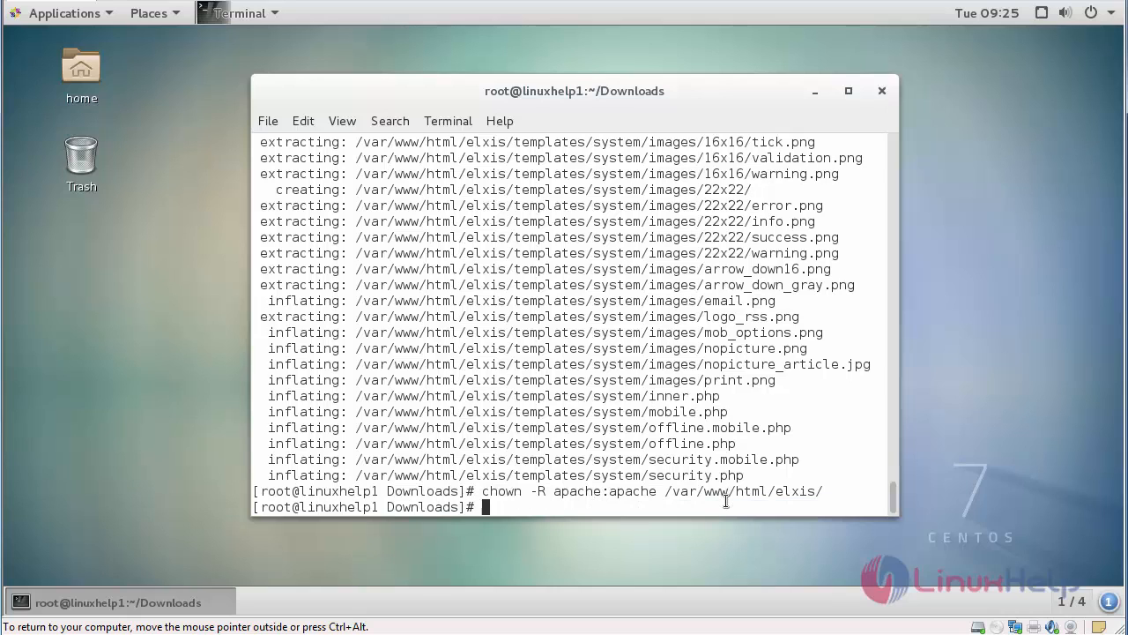
mouse_move(757, 564)
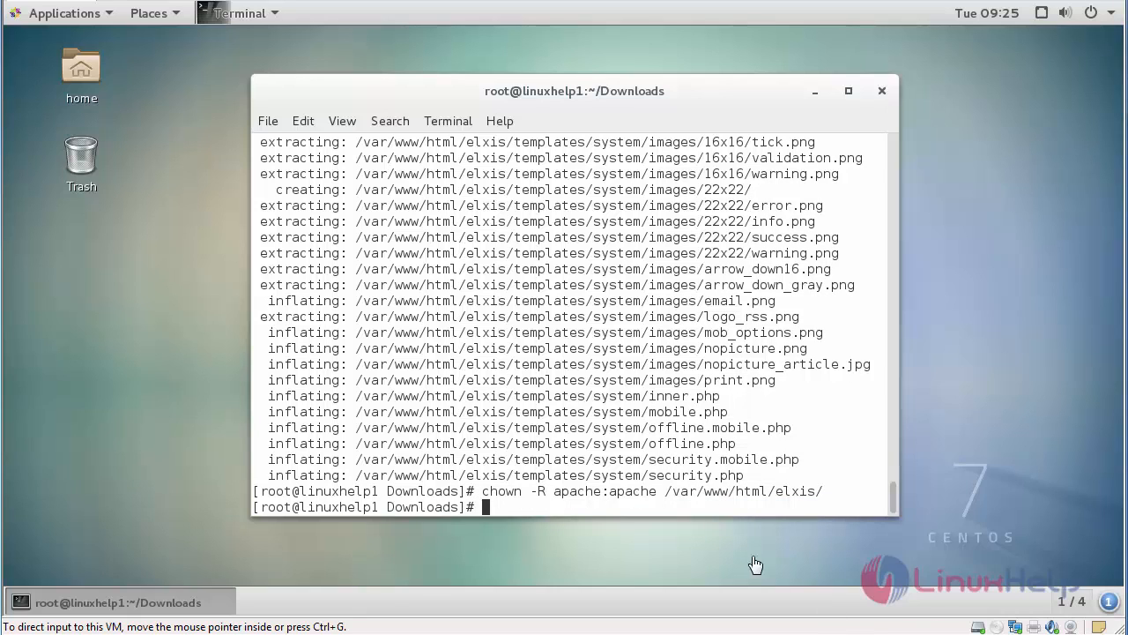
Set permissions of /var/www/html/elxis to 775
type("chmod")
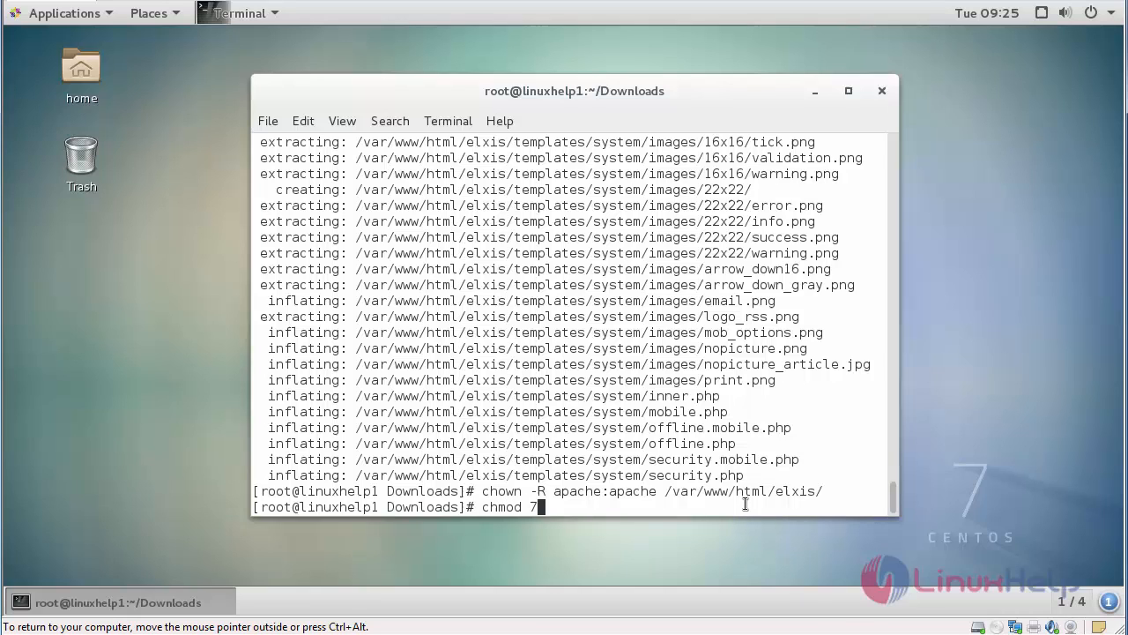
type("75 /var/www/h")
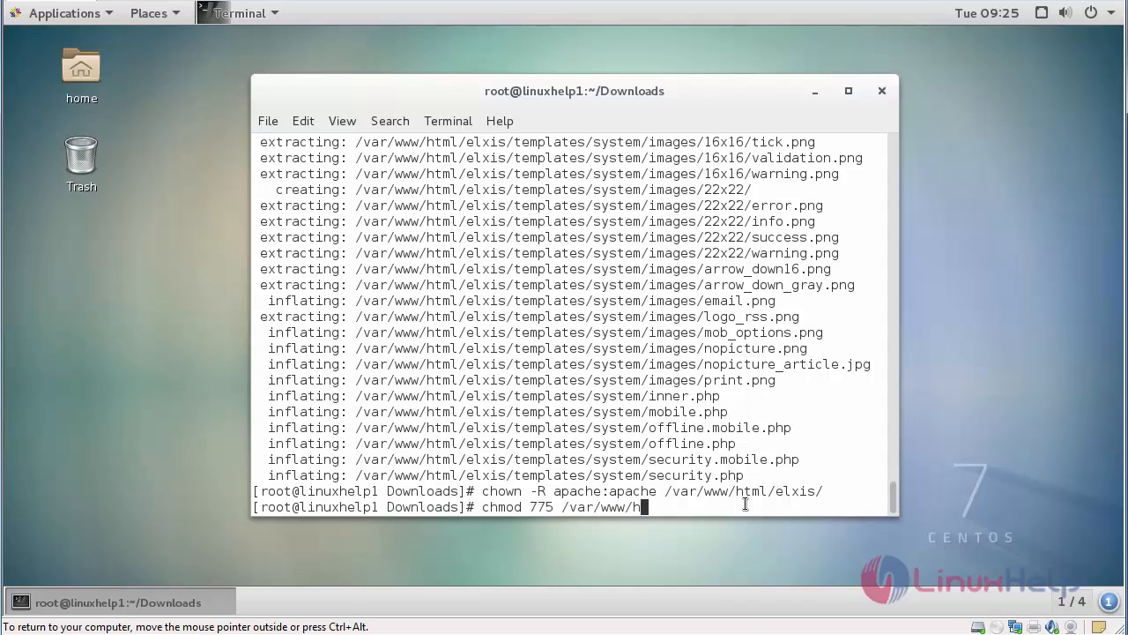
type("tml/e")
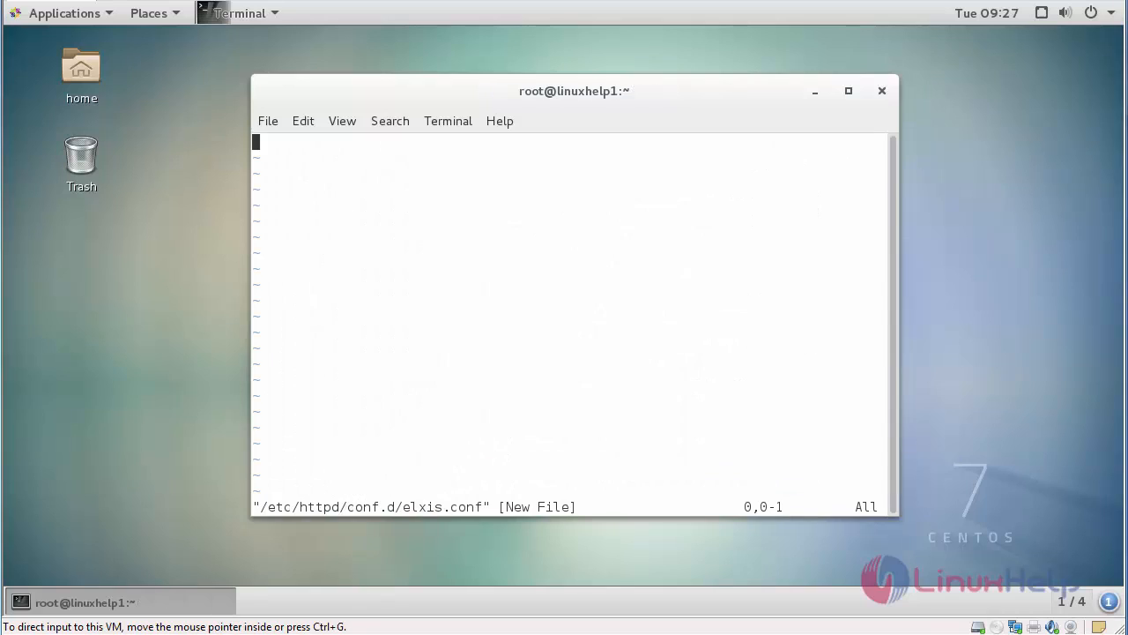
mouse_move(685, 395)
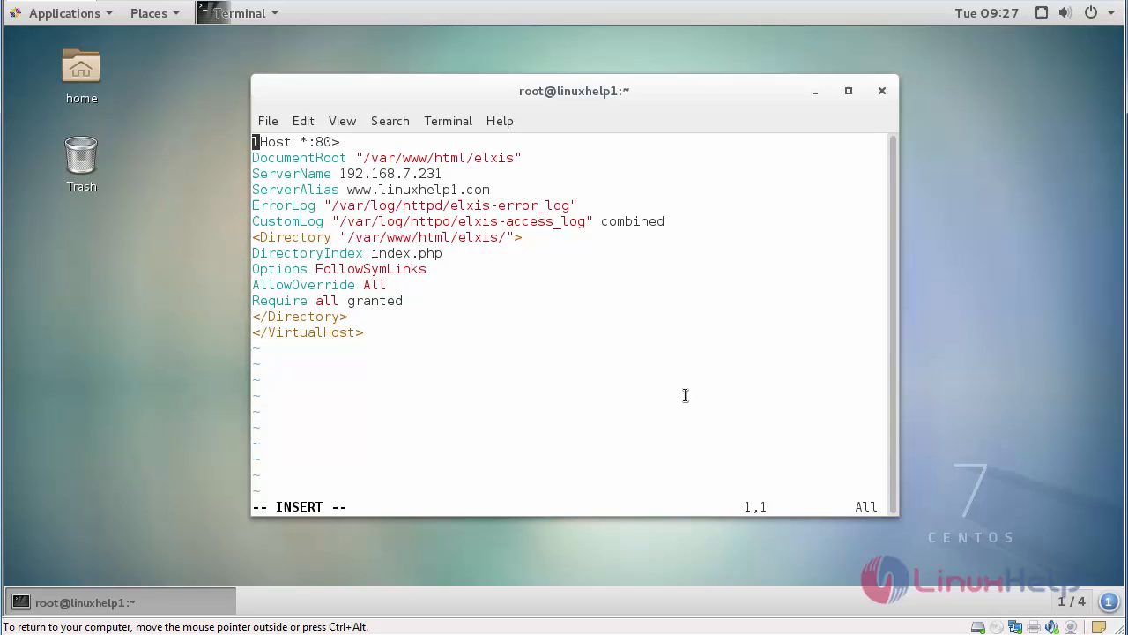
Write the port 80 VirtualHost for /var/www/html/elxis into elxis.conf and save with :wq
type("l")
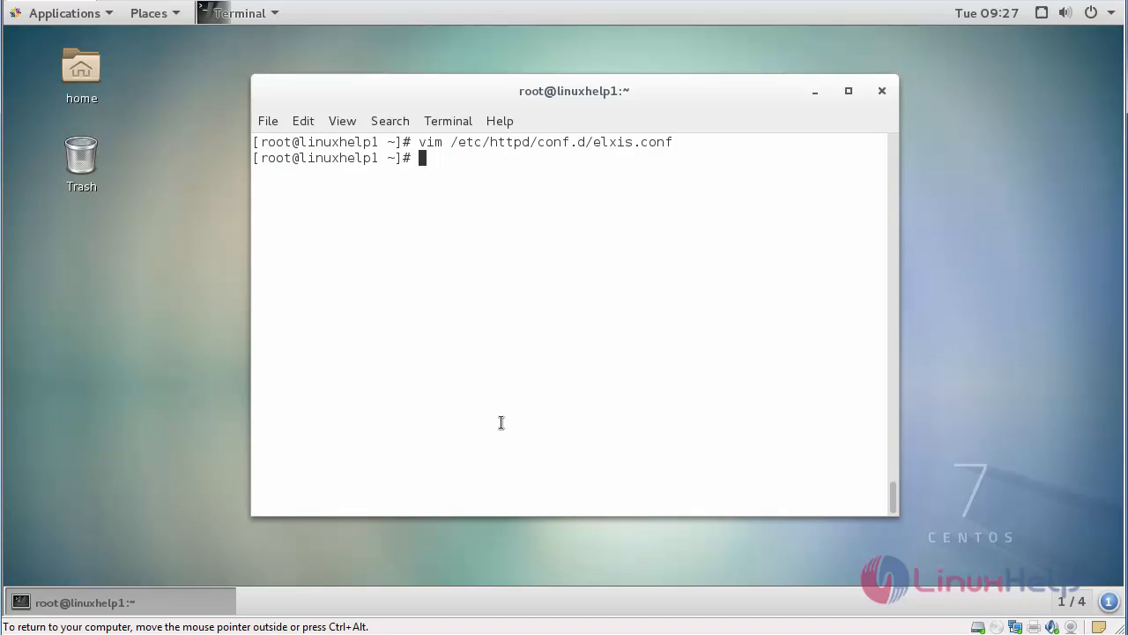
mouse_move(585, 266)
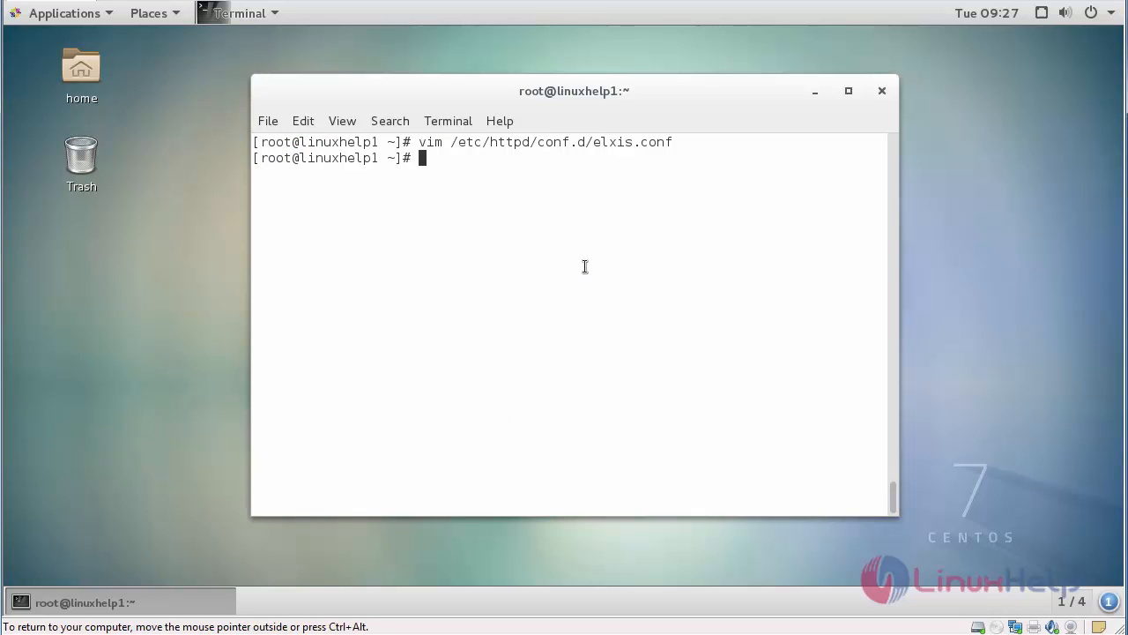
Restart the httpd service with systemctl
type("syst")
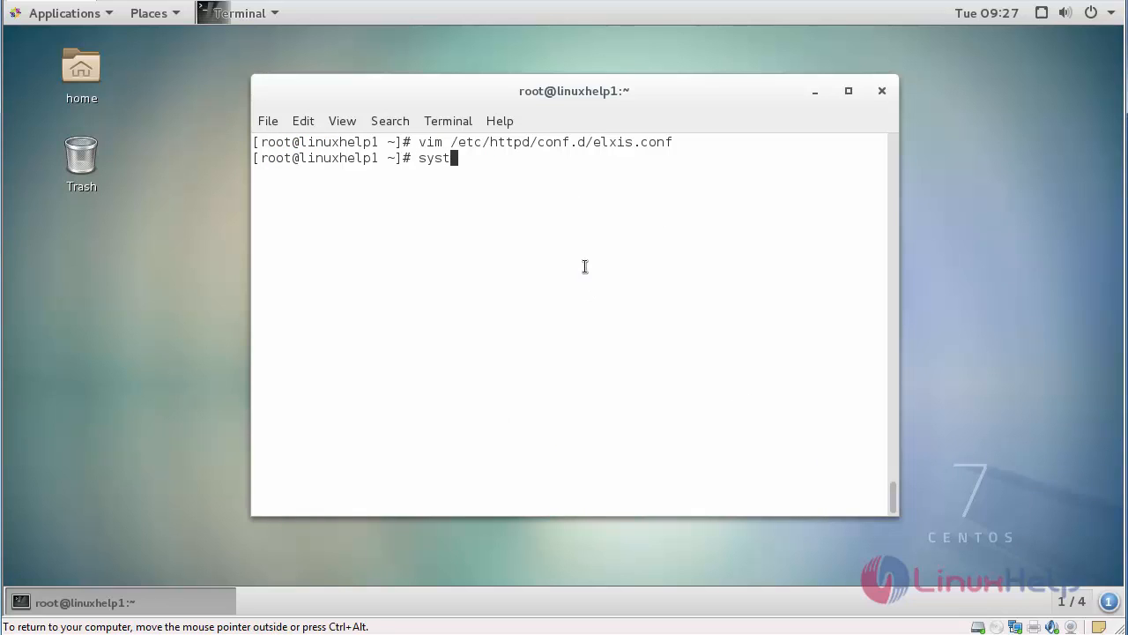
type("emctl")
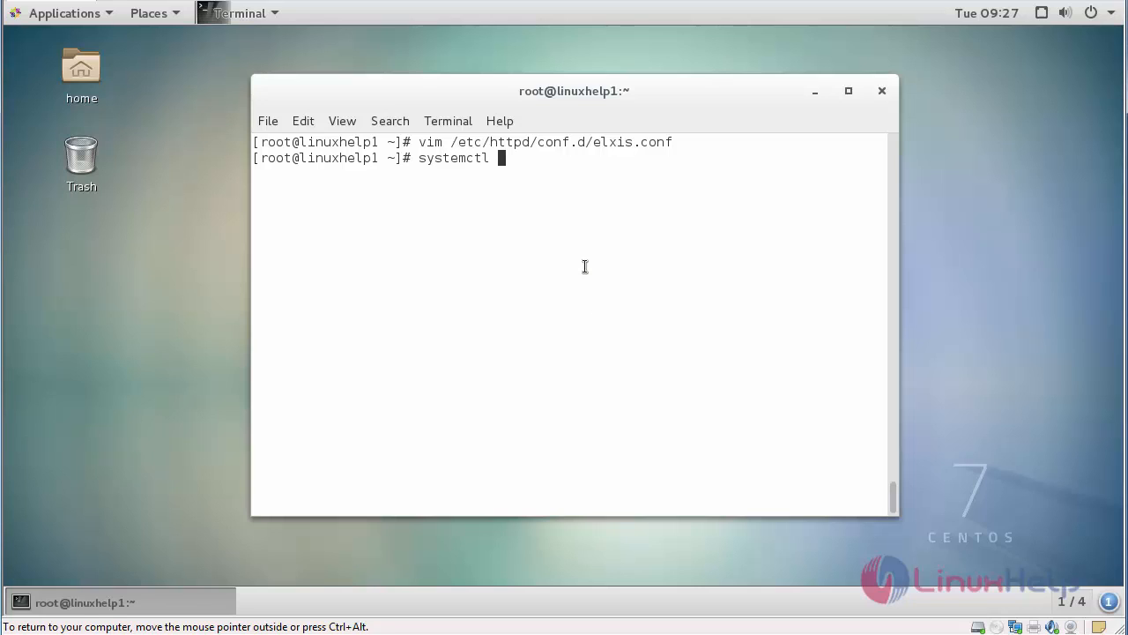
type("restart")
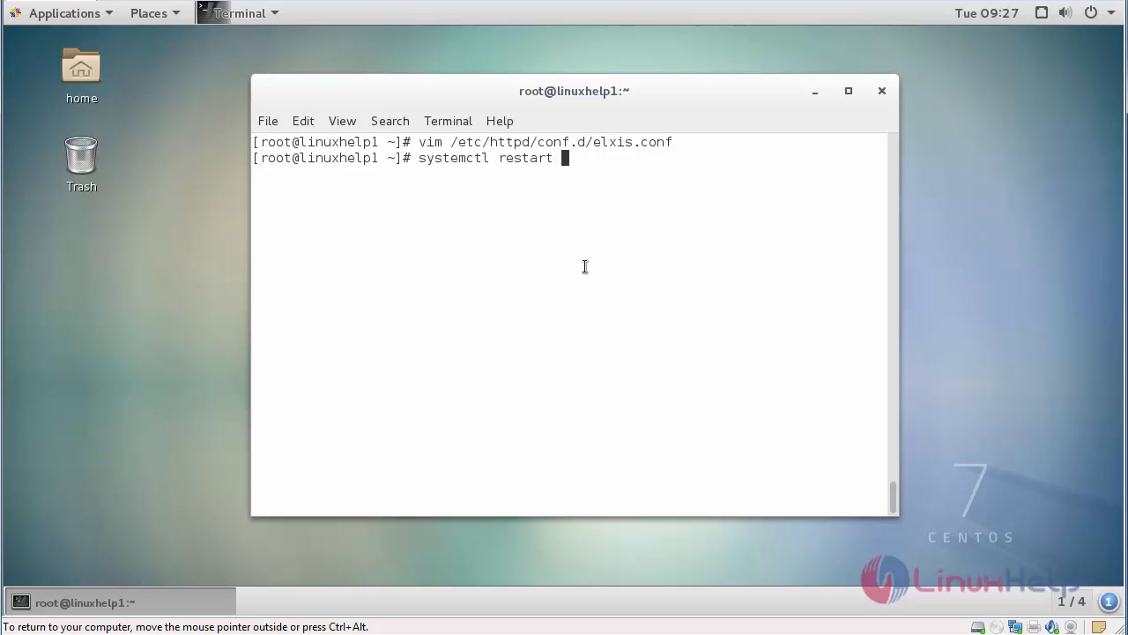
type("httpd")
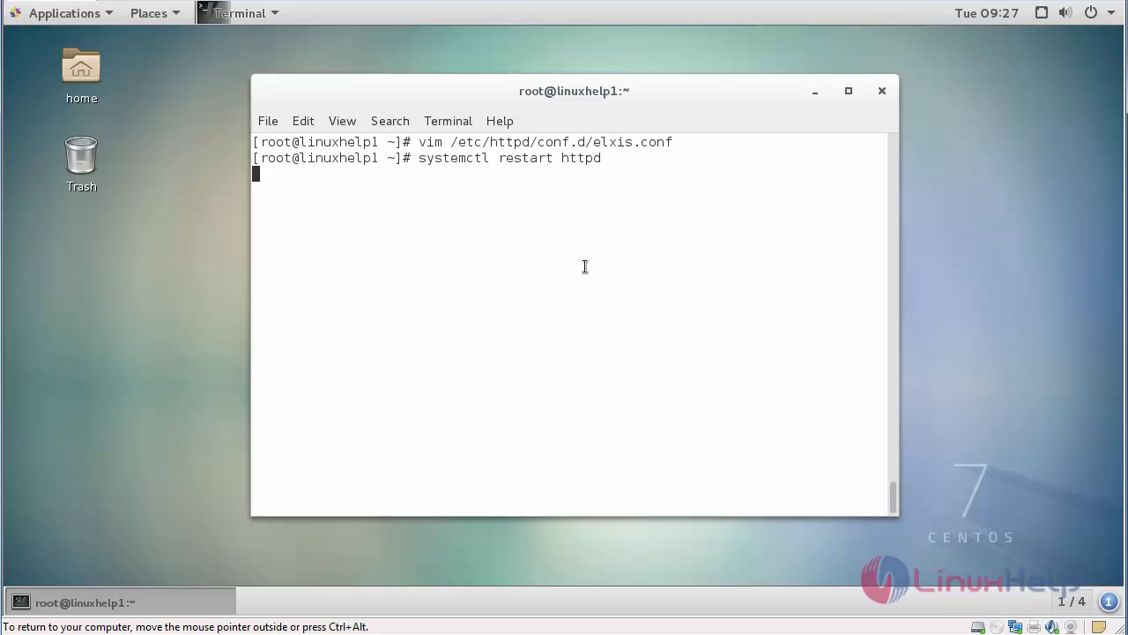
key("Return")
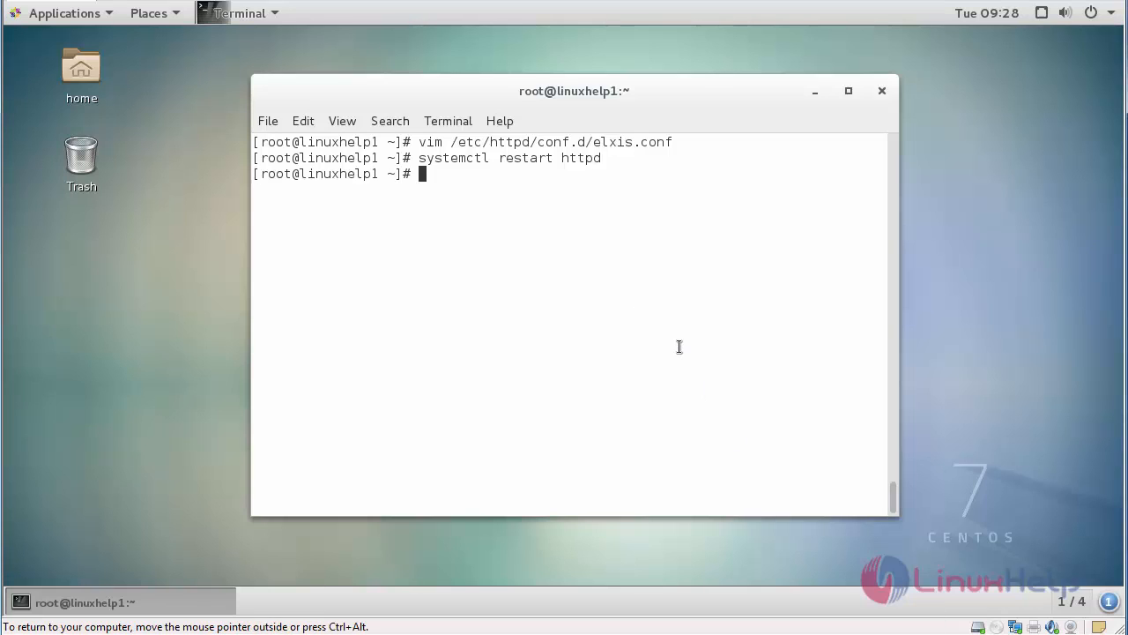
mouse_move(585, 303)
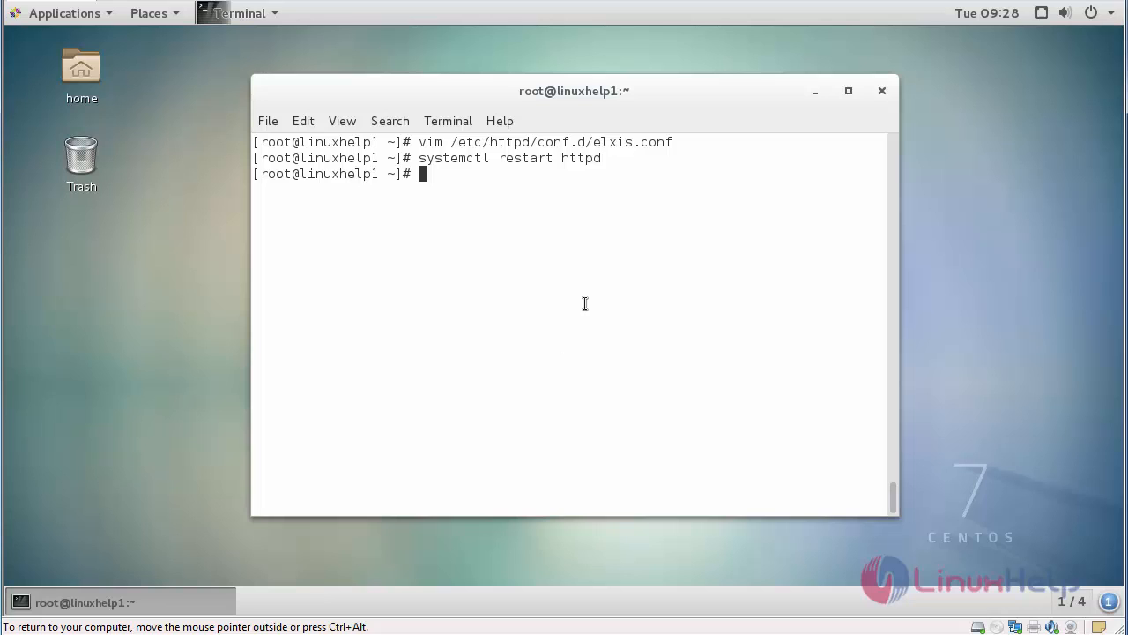
Permanently open port 80/tcp in the public zone and reload the firewall
type("firewall-cmd --permanent --zone=public --add-port=80/tcp")
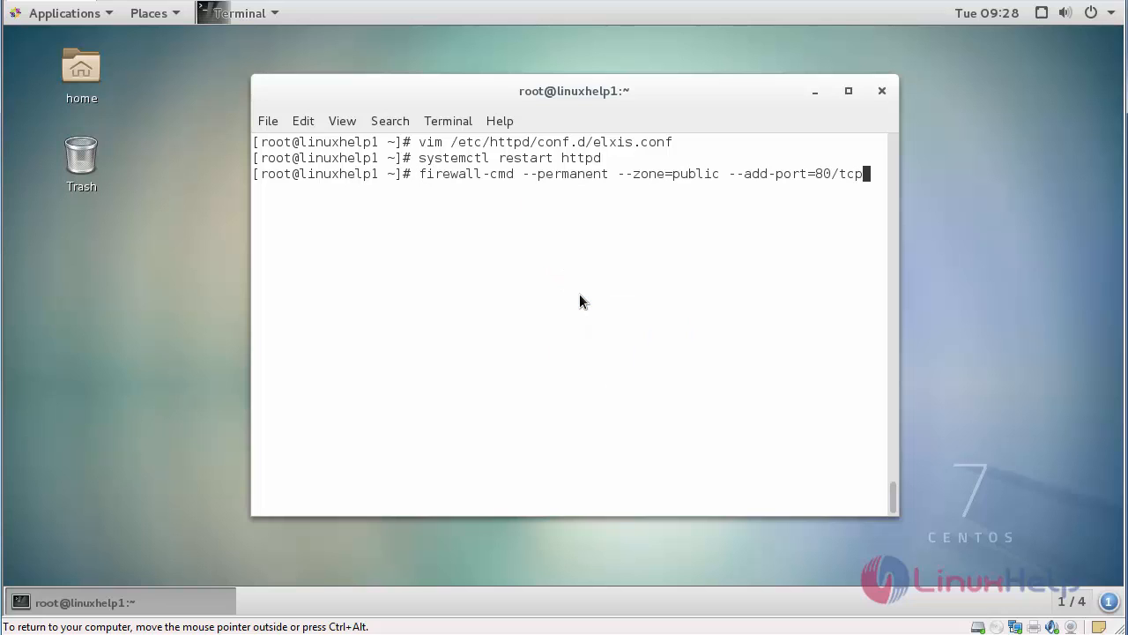
key("Return")
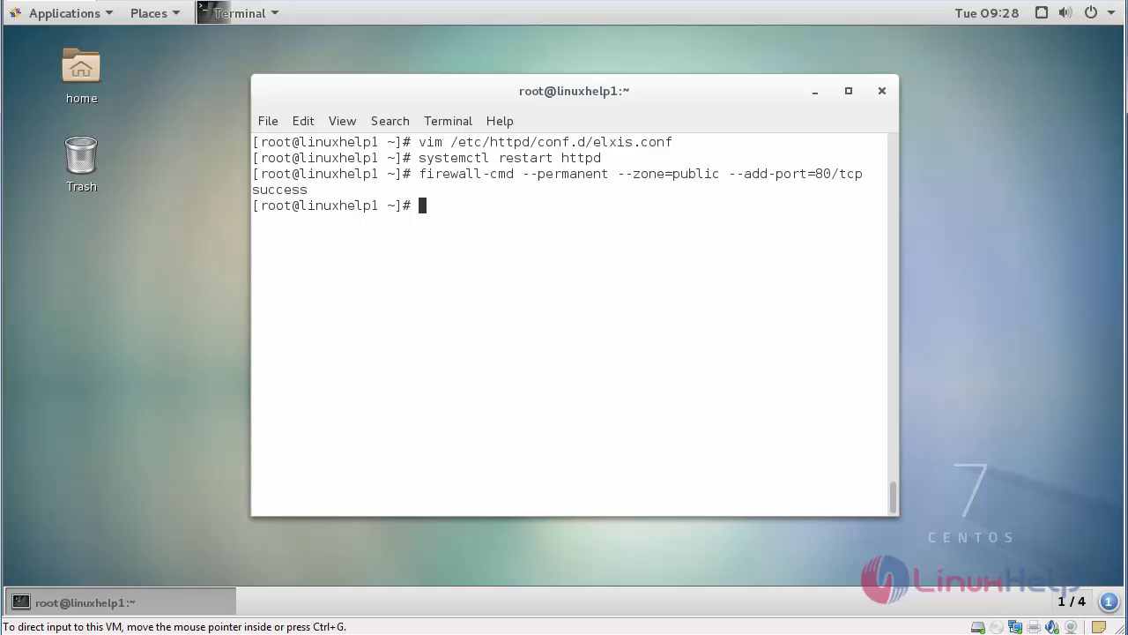
type("firewall-cmd --reload")
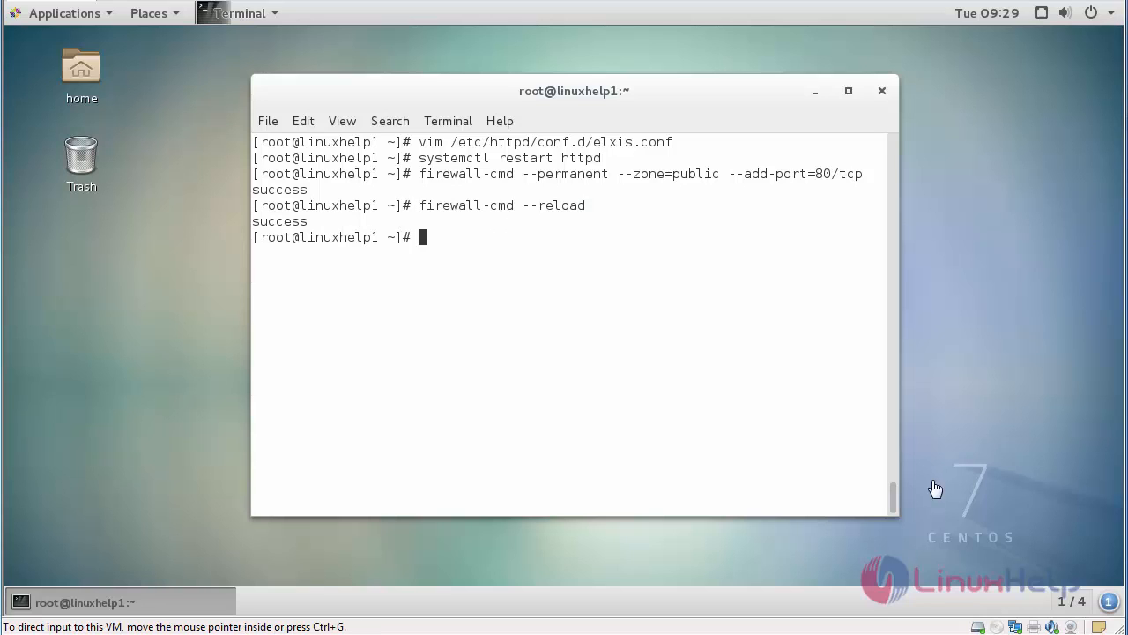
mouse_move(375, 385)
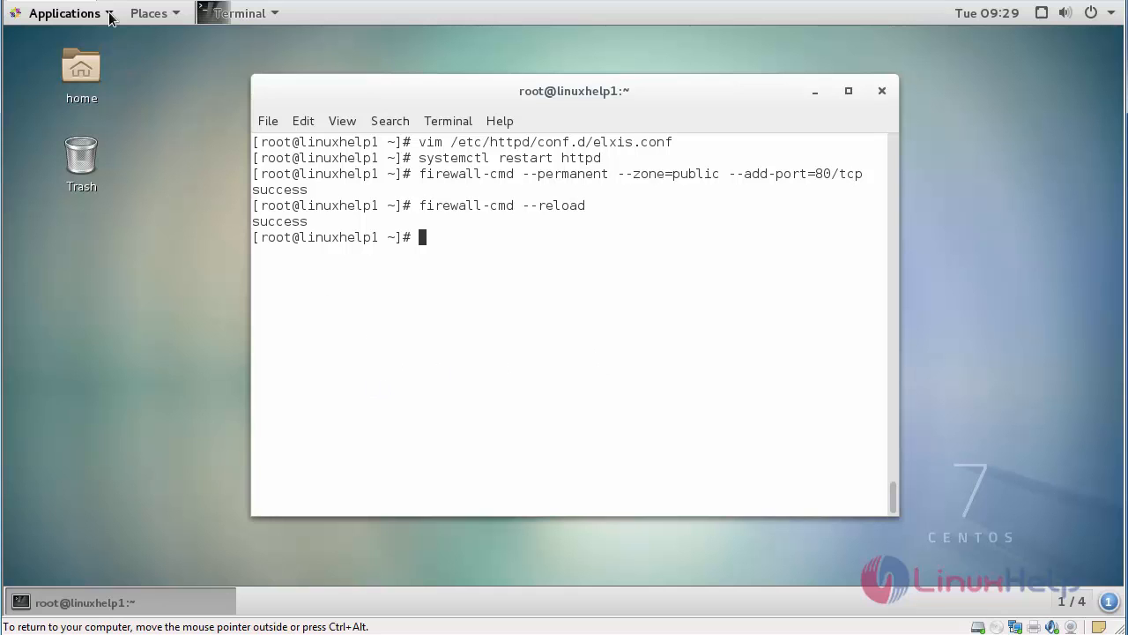
Load the Elxis installer at 192.168.7.231 in Firefox and continue past the version check
left_click(204, 13)
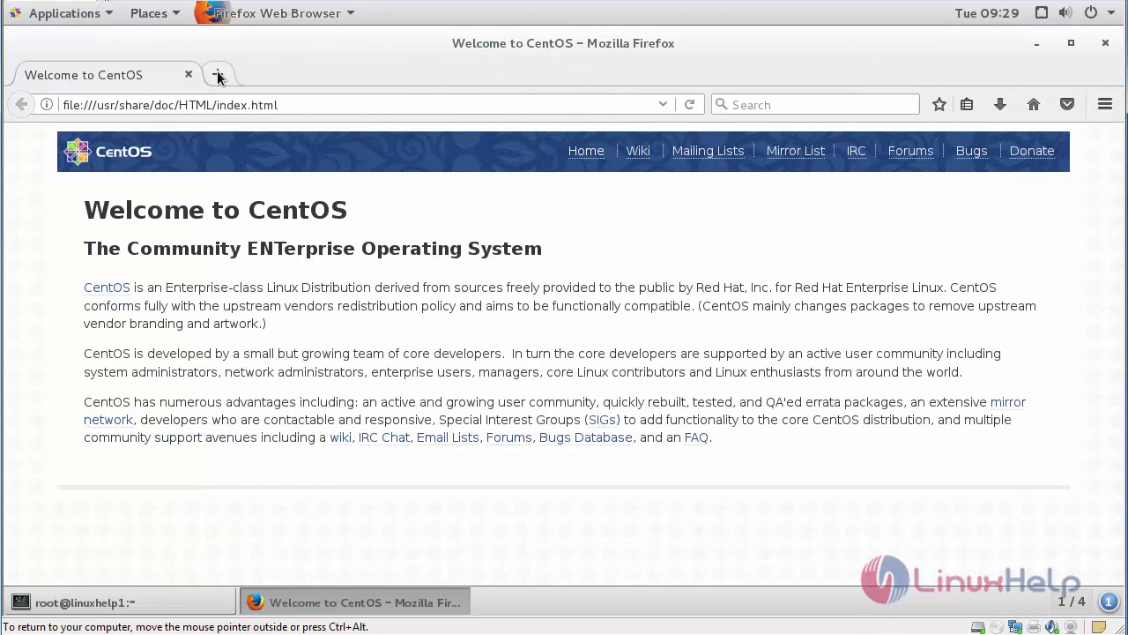
type("1")
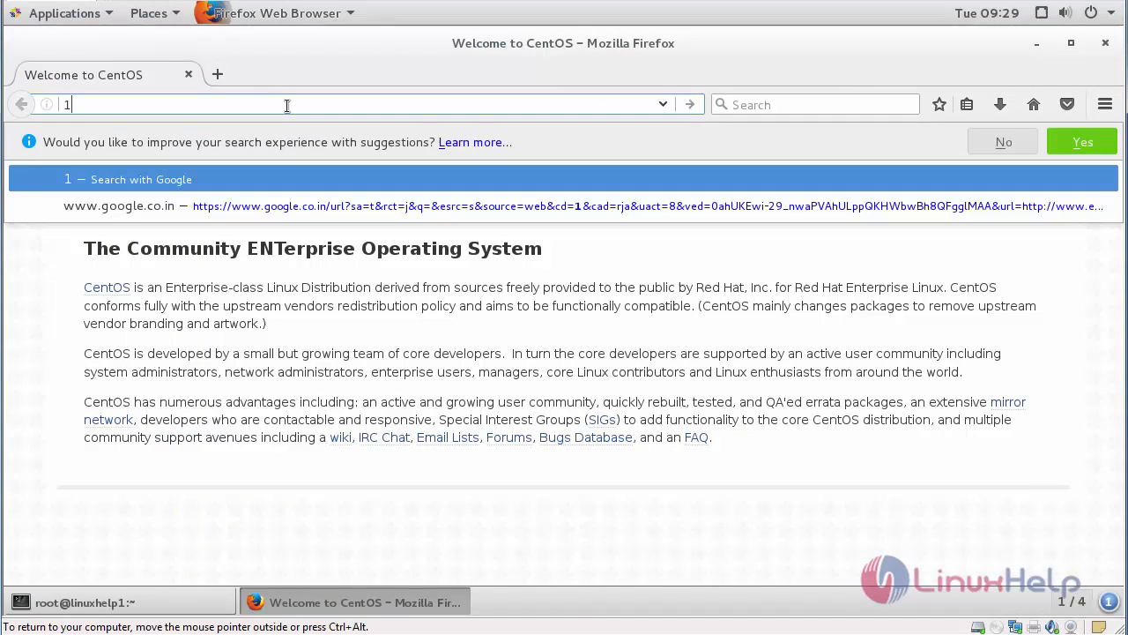
type("92.168.7.231")
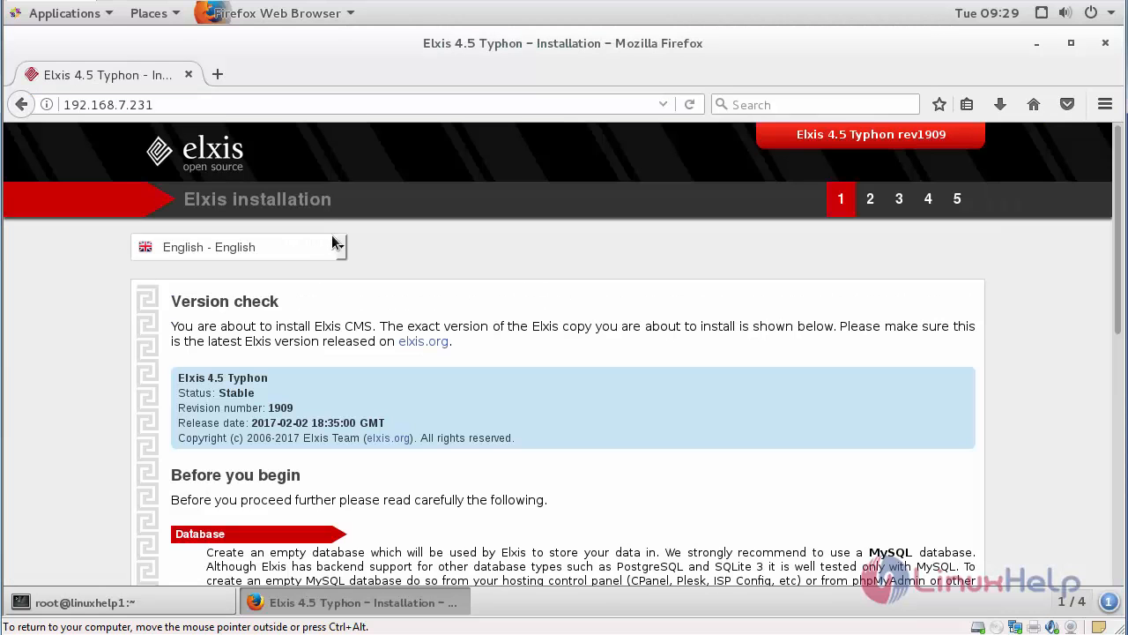
scroll("down", 3)
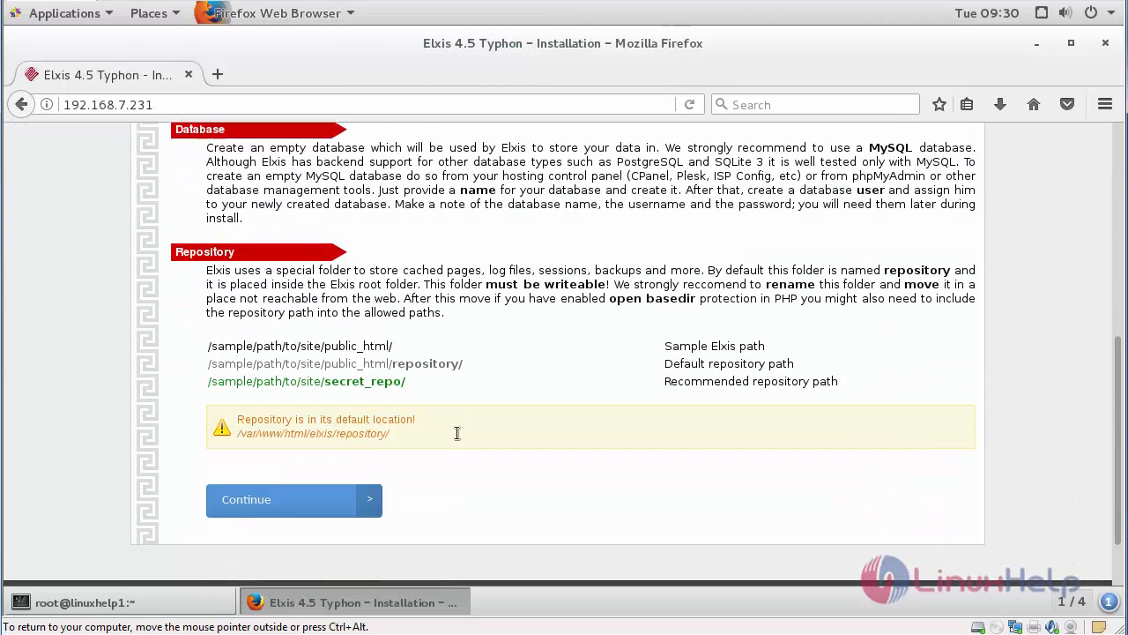
left_click(294, 499)
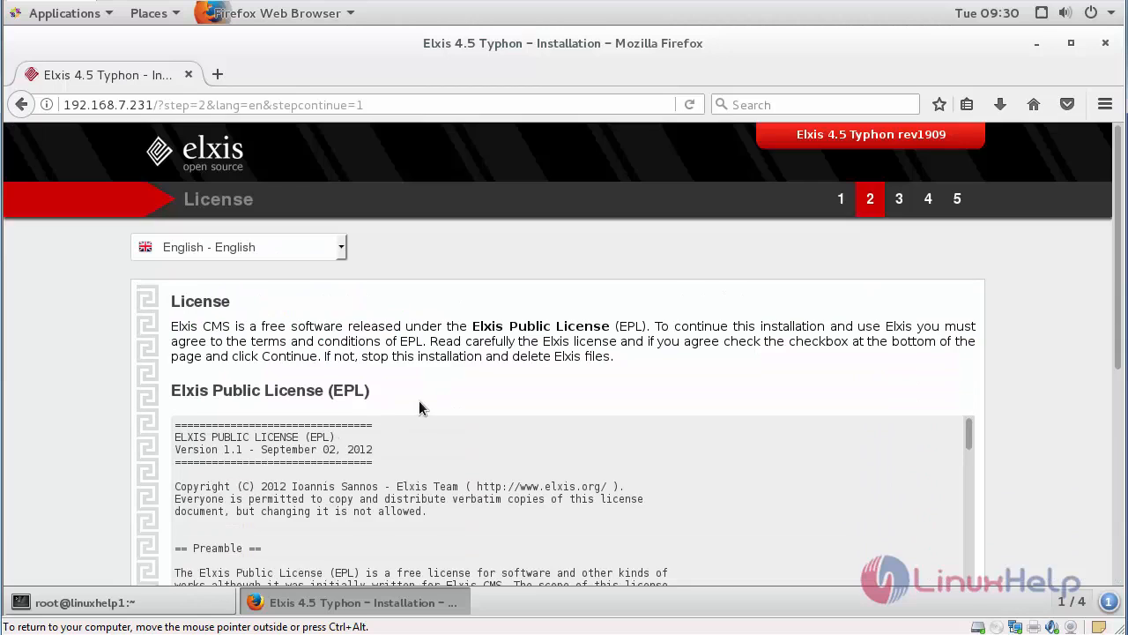
scroll("down", 3)
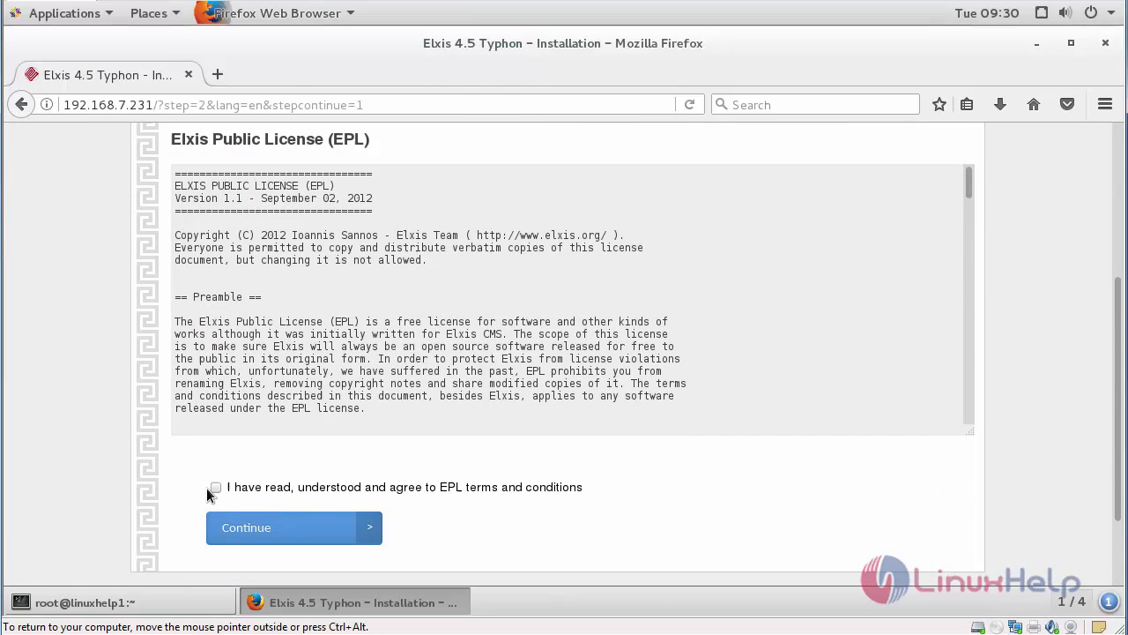
Accept the EPL license and scroll down to the database settings
left_click(293, 528)
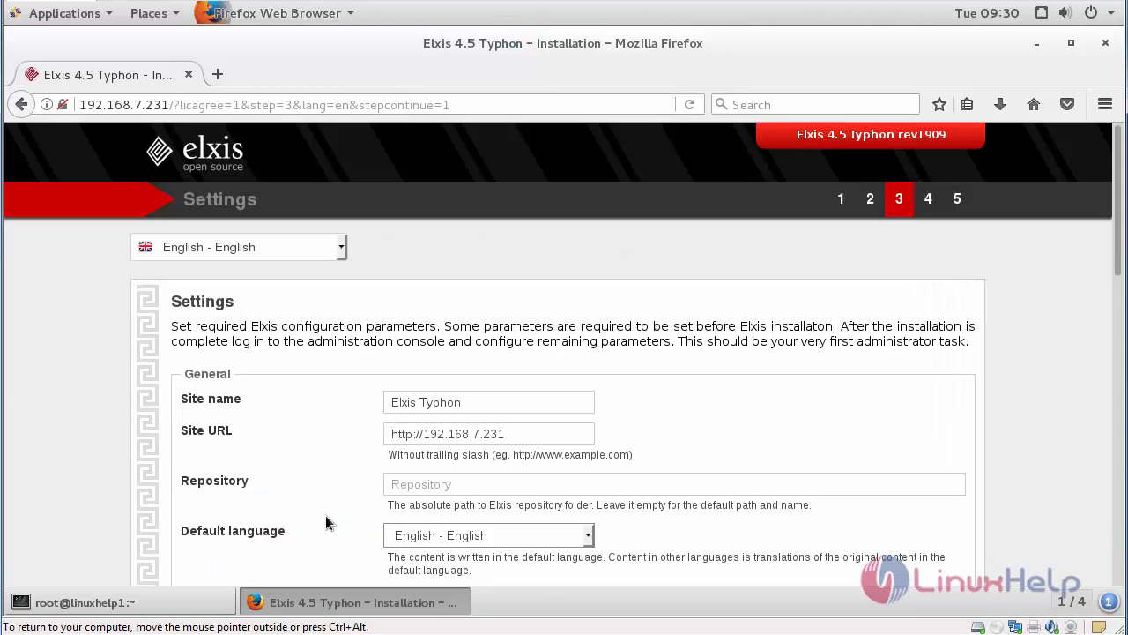
scroll("down", 3)
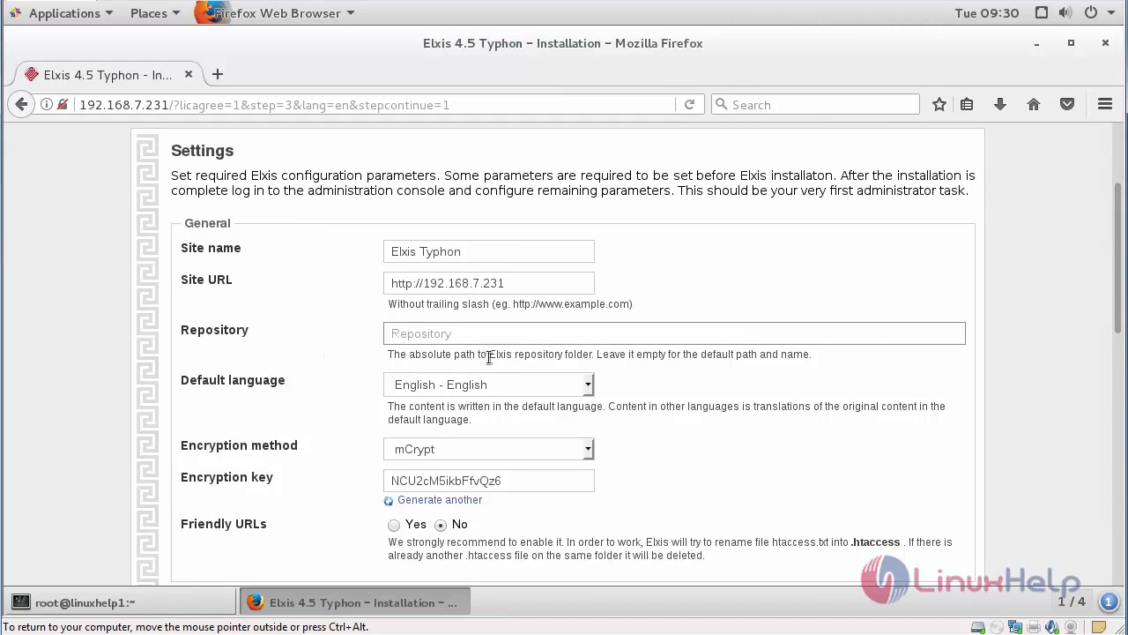
scroll("down", 3)
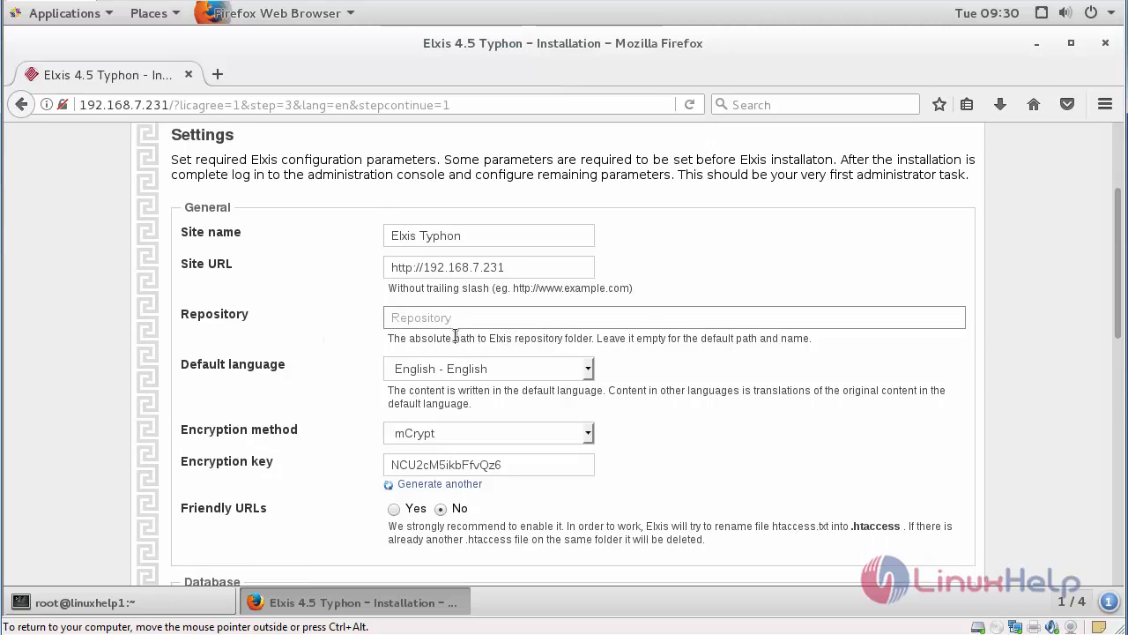
scroll("down", 3)
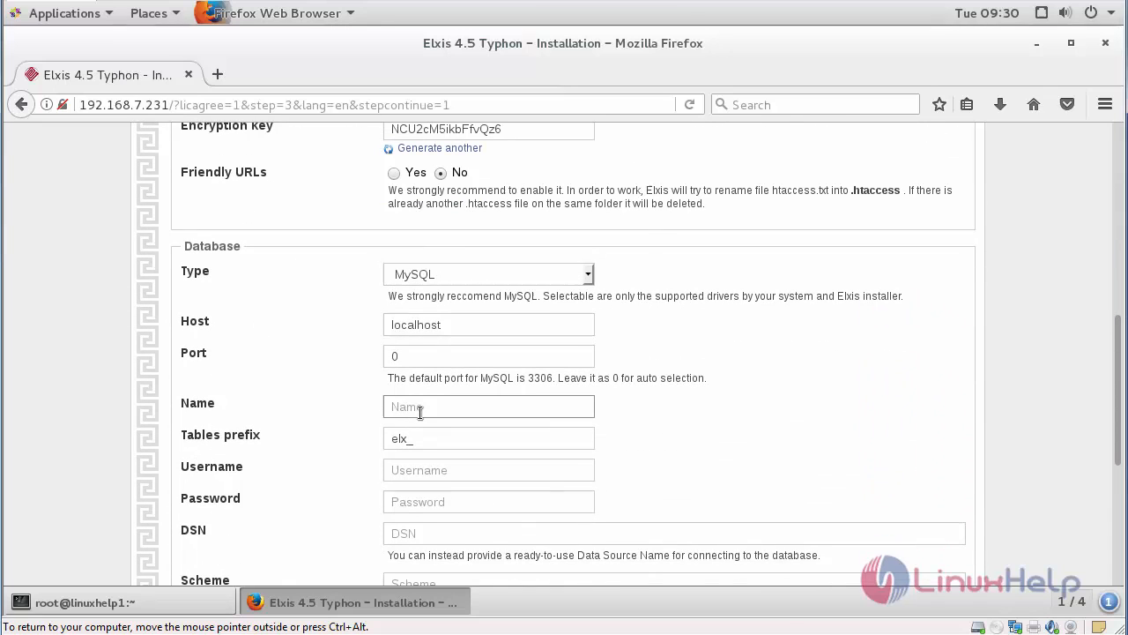
mouse_move(478, 412)
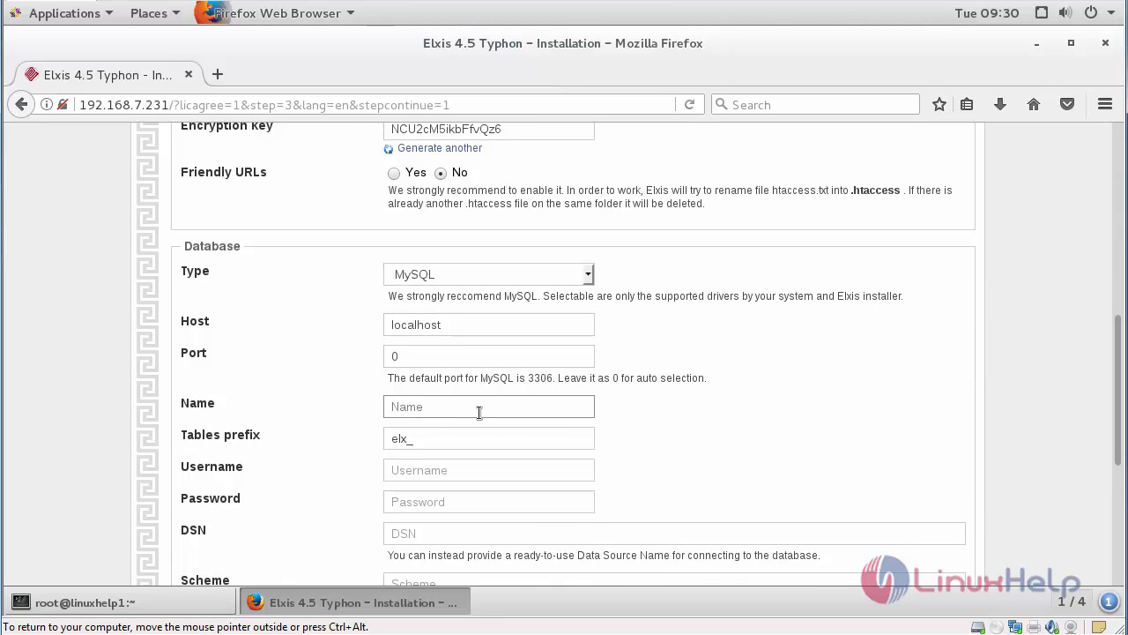
Submit database elxisdb with user root and password, importing the initial data
type("elxisd")
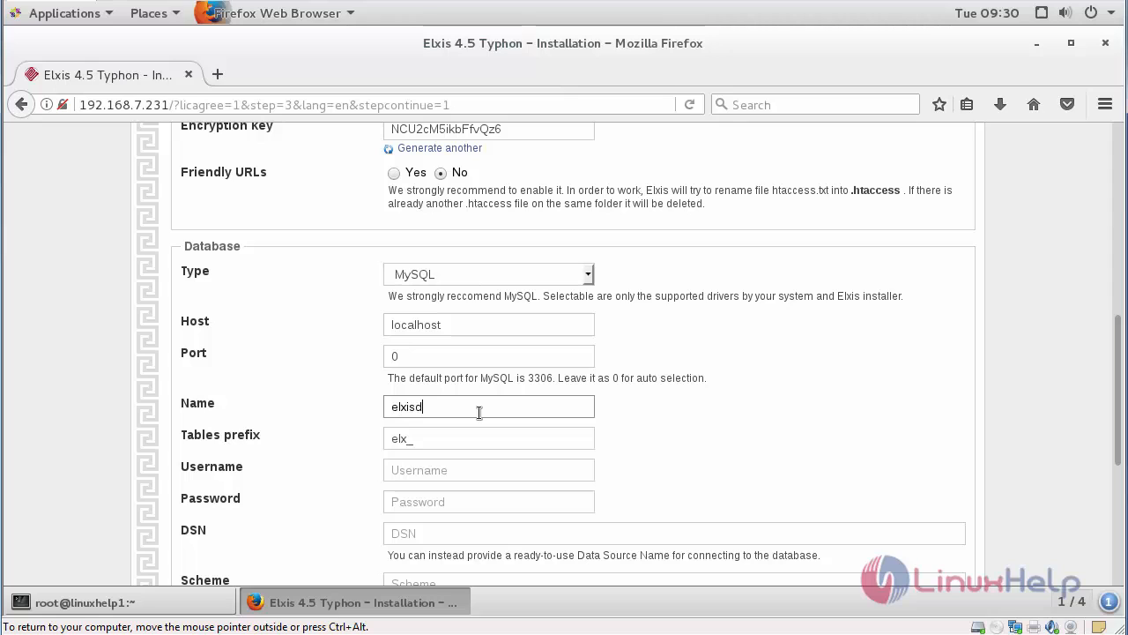
left_click(488, 469)
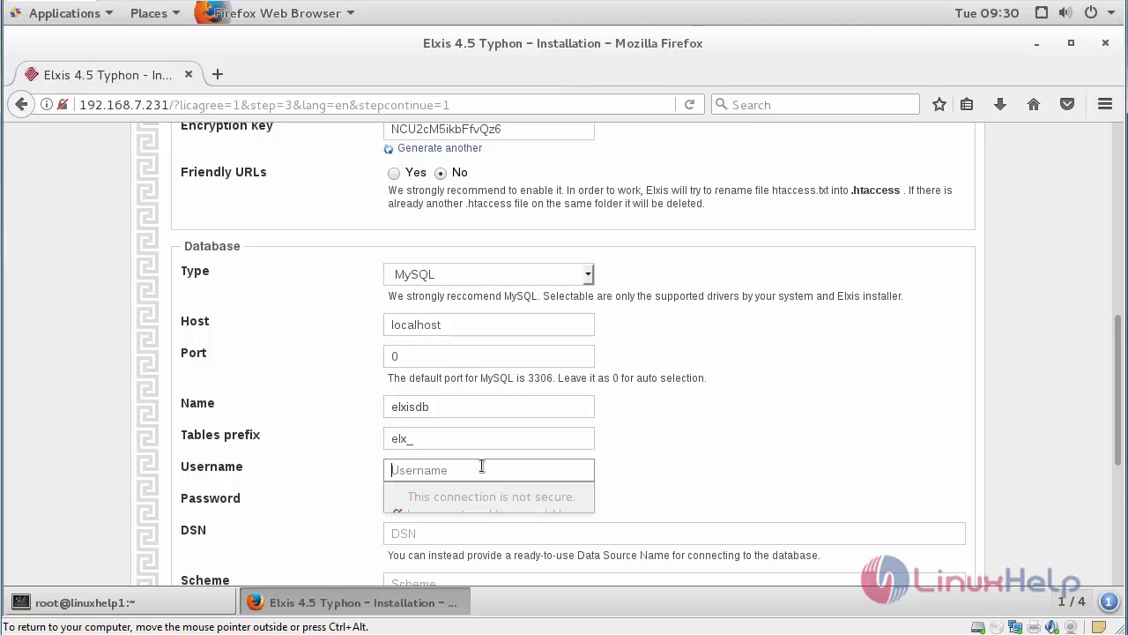
type("root")
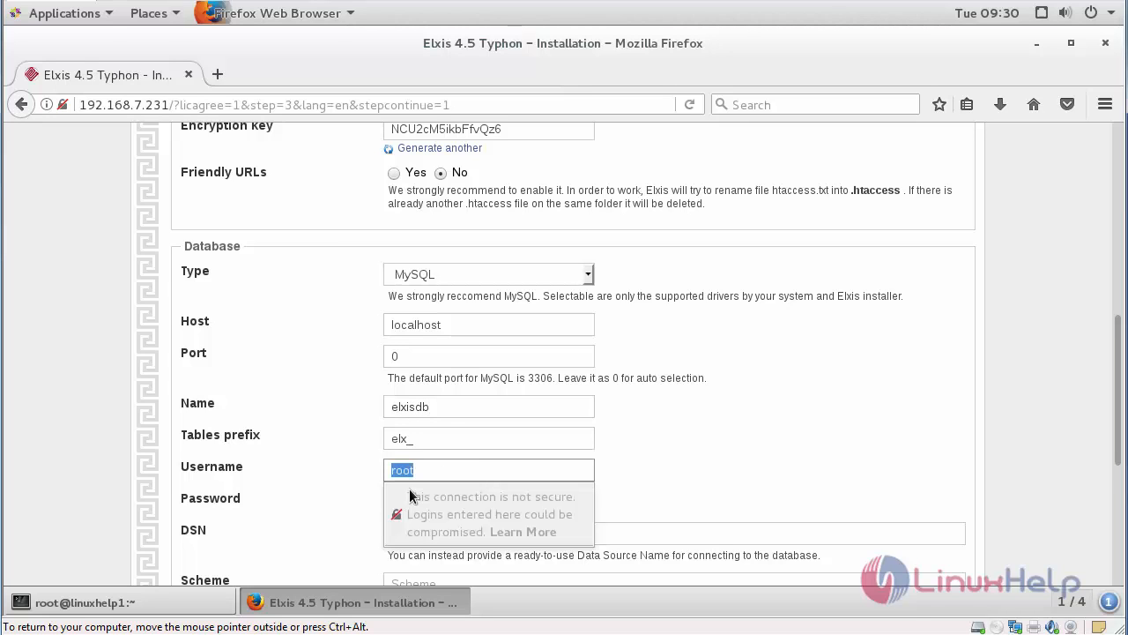
left_click(488, 502)
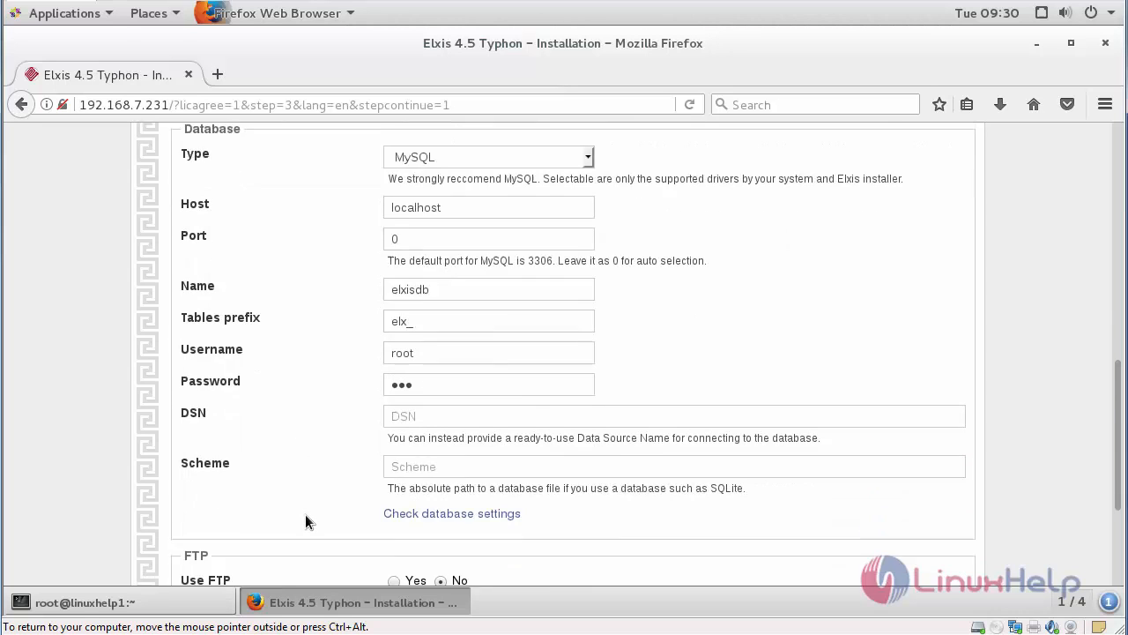
left_click(461, 498)
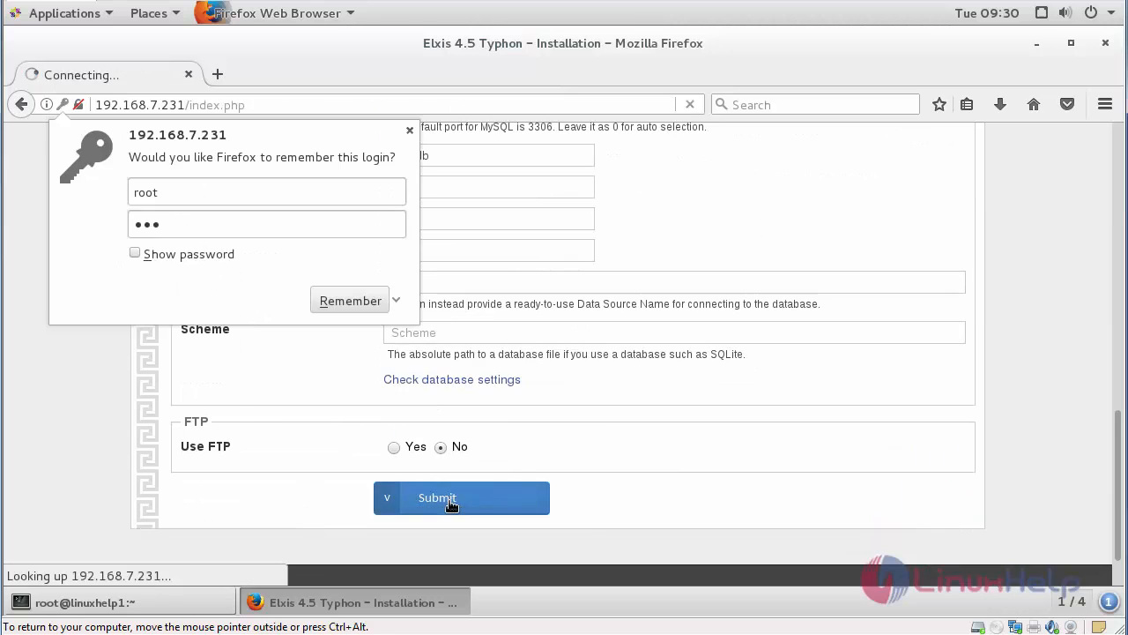
left_click(461, 498)
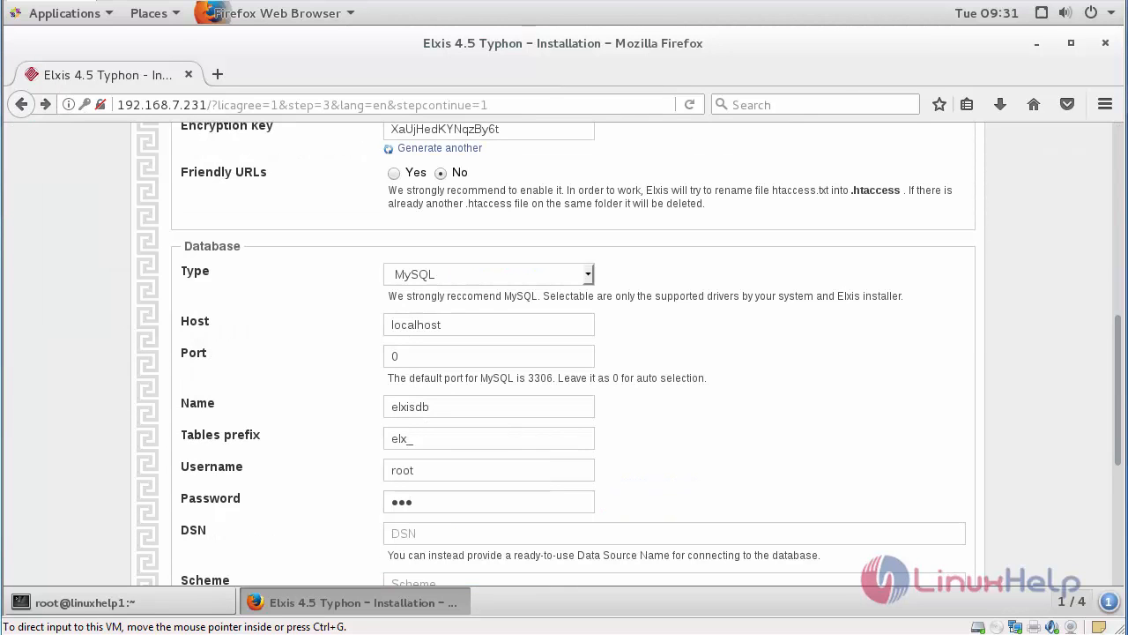
scroll("down", 3)
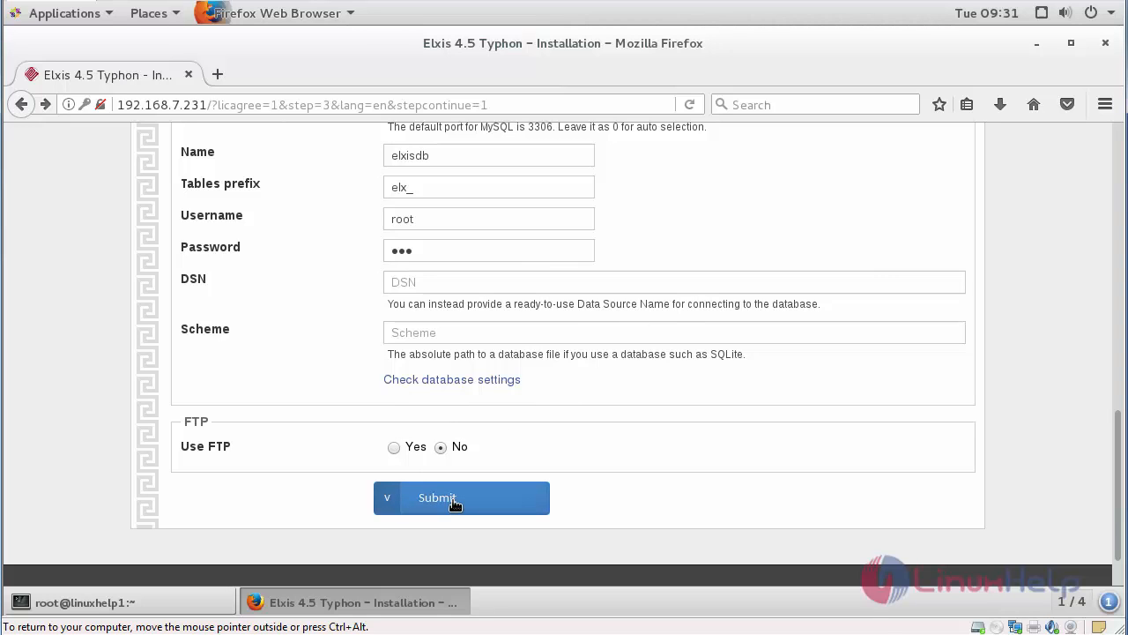
left_click(461, 498)
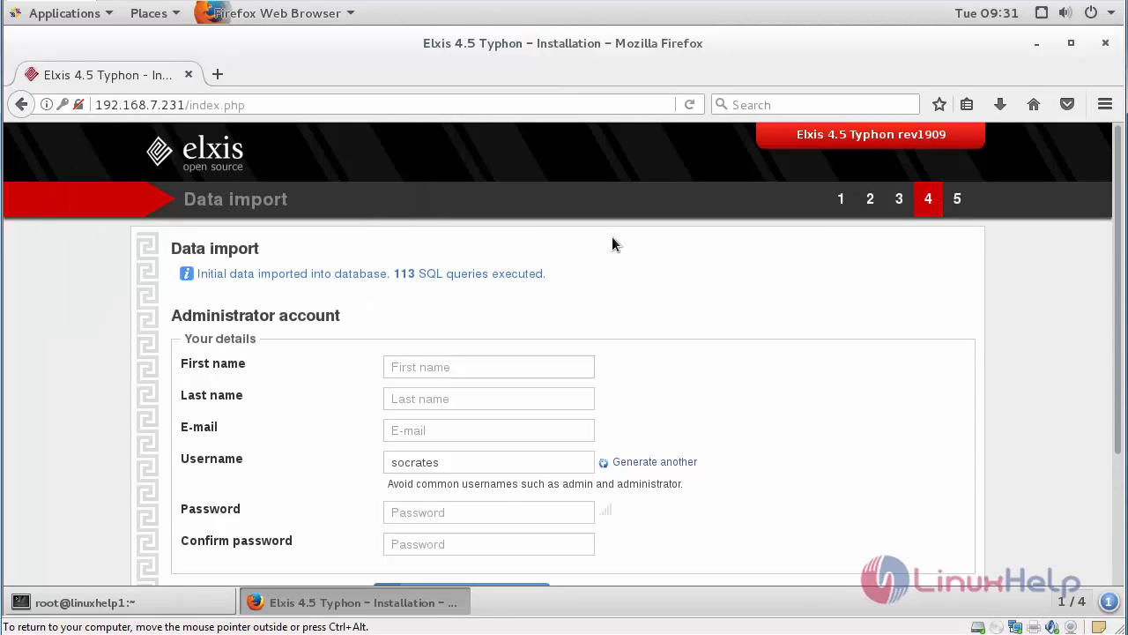
mouse_move(604, 250)
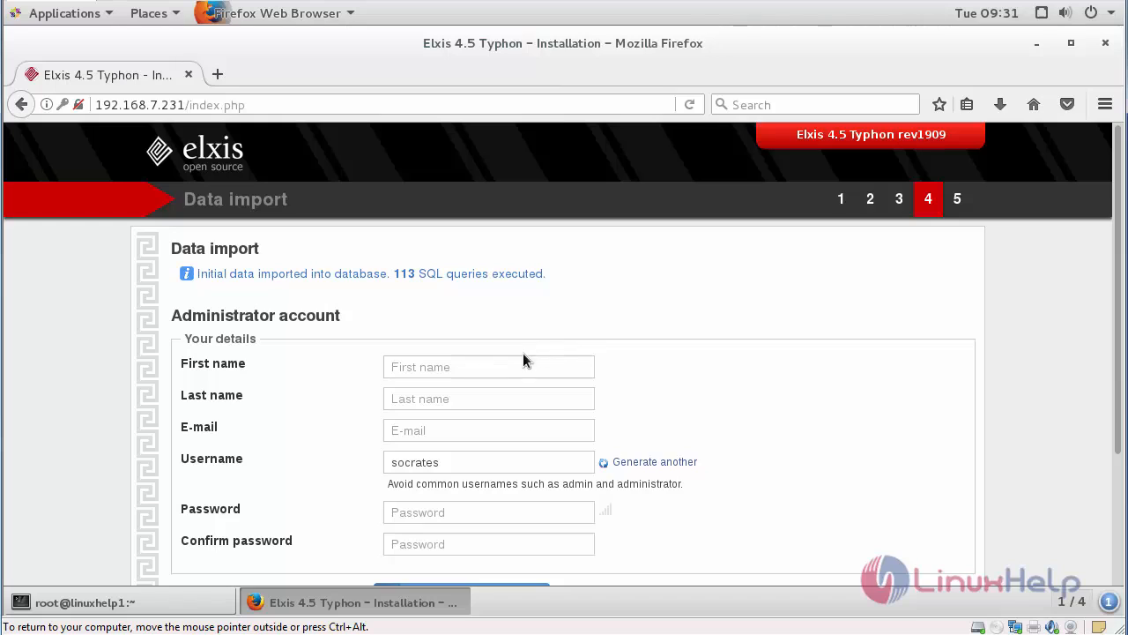
Fill in administrator 'user account' with e-mail and password, and submit
type("user")
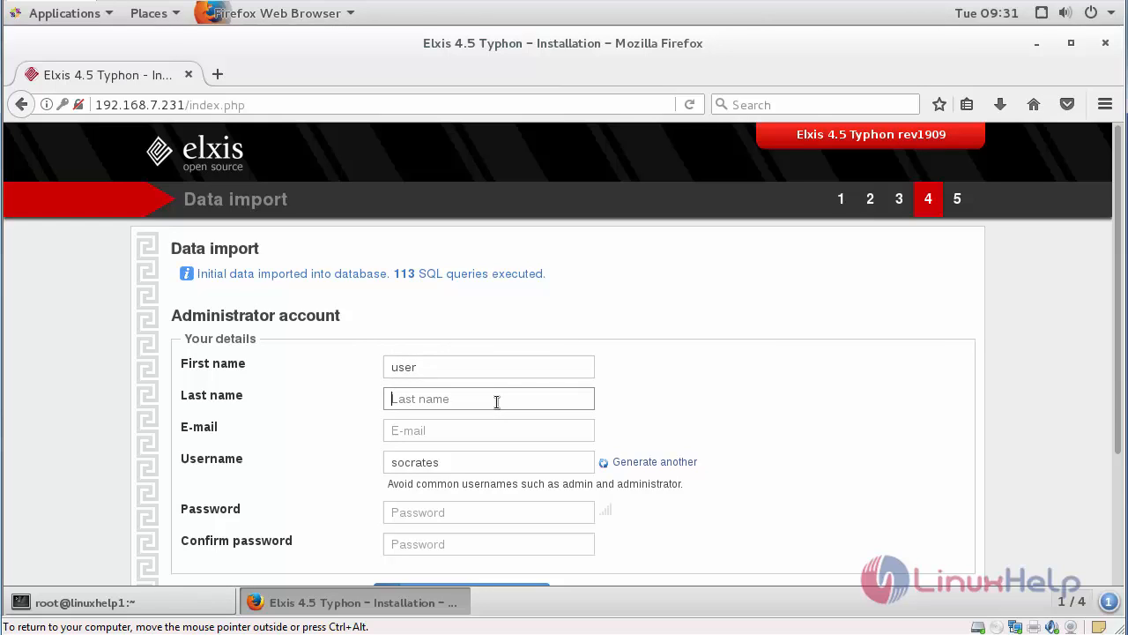
type("acco")
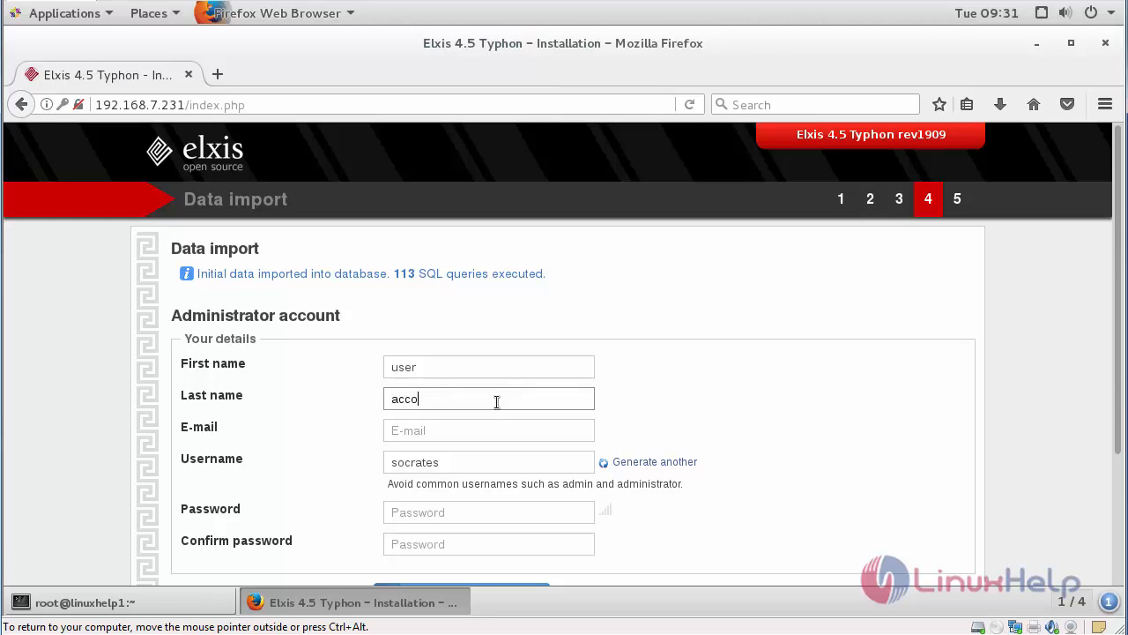
left_click(489, 430)
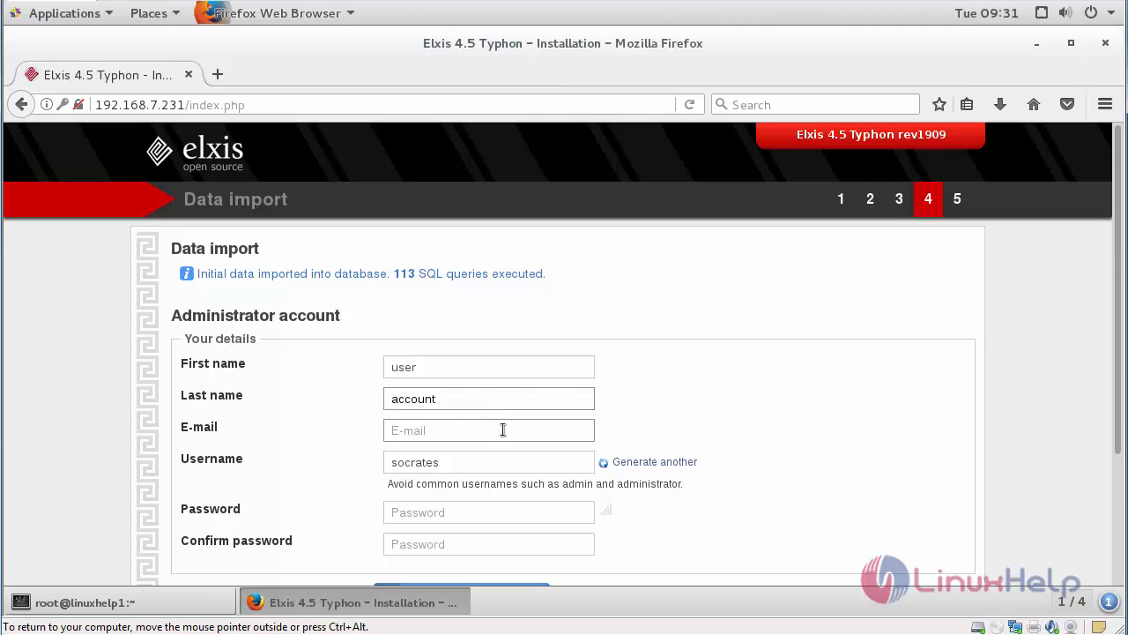
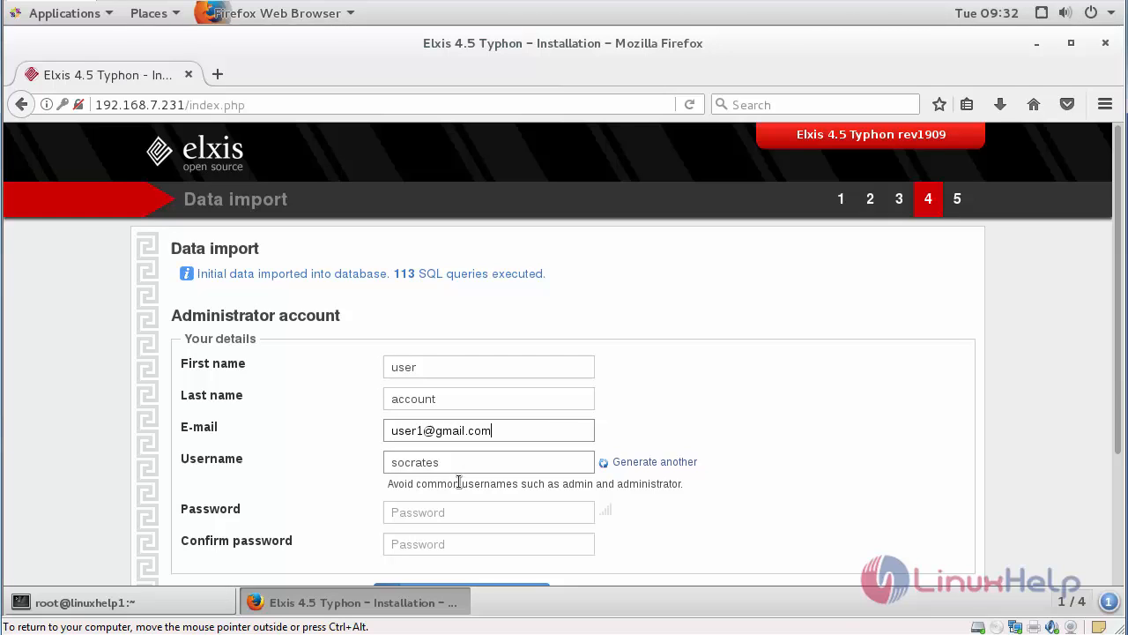
scroll("down", 3)
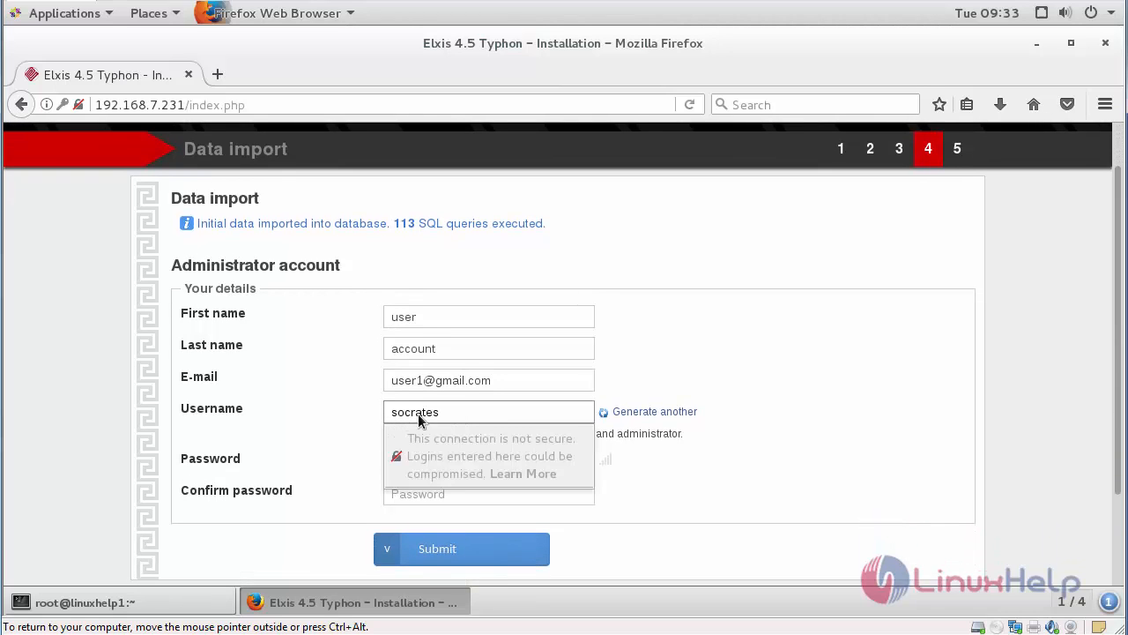
left_click(488, 461)
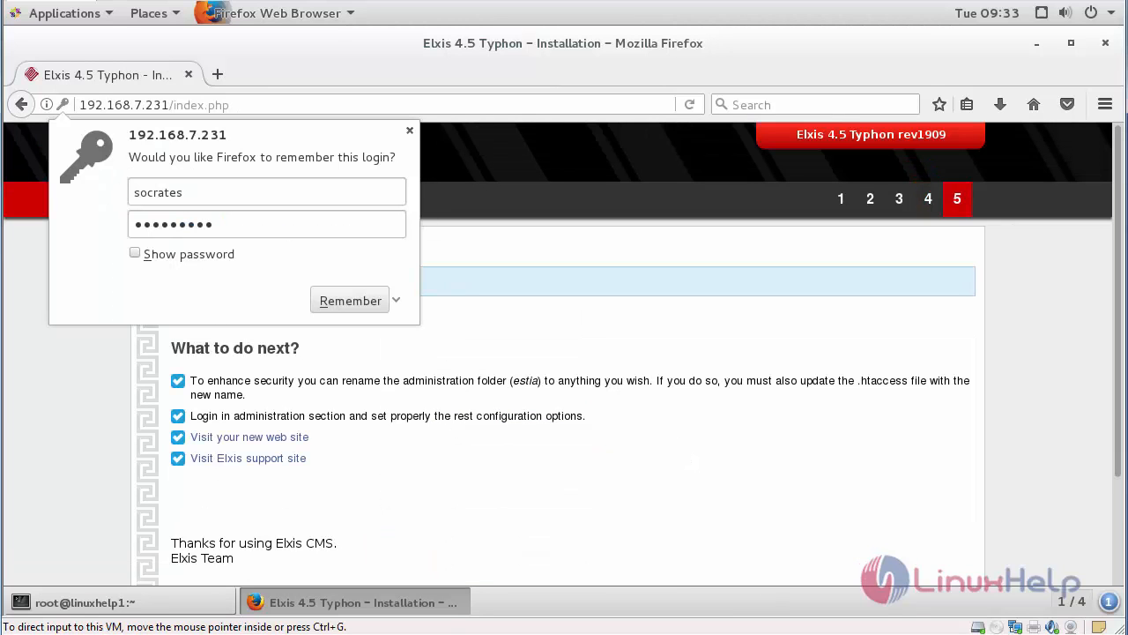
Dismiss the Remember login popup and visit the new website
left_click(409, 130)
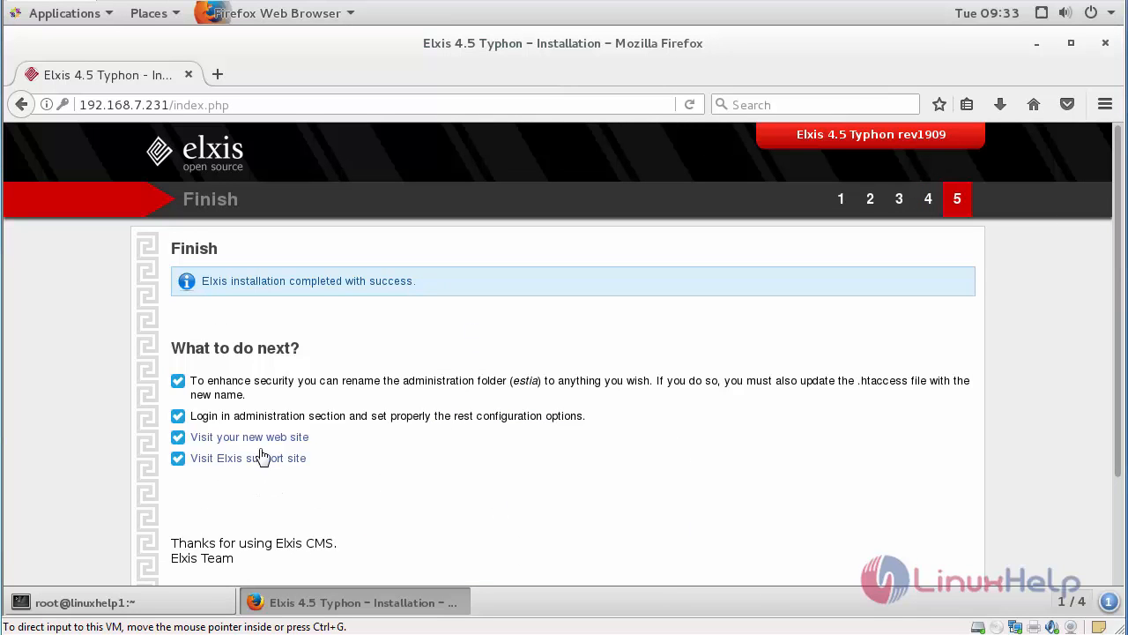
mouse_move(249, 436)
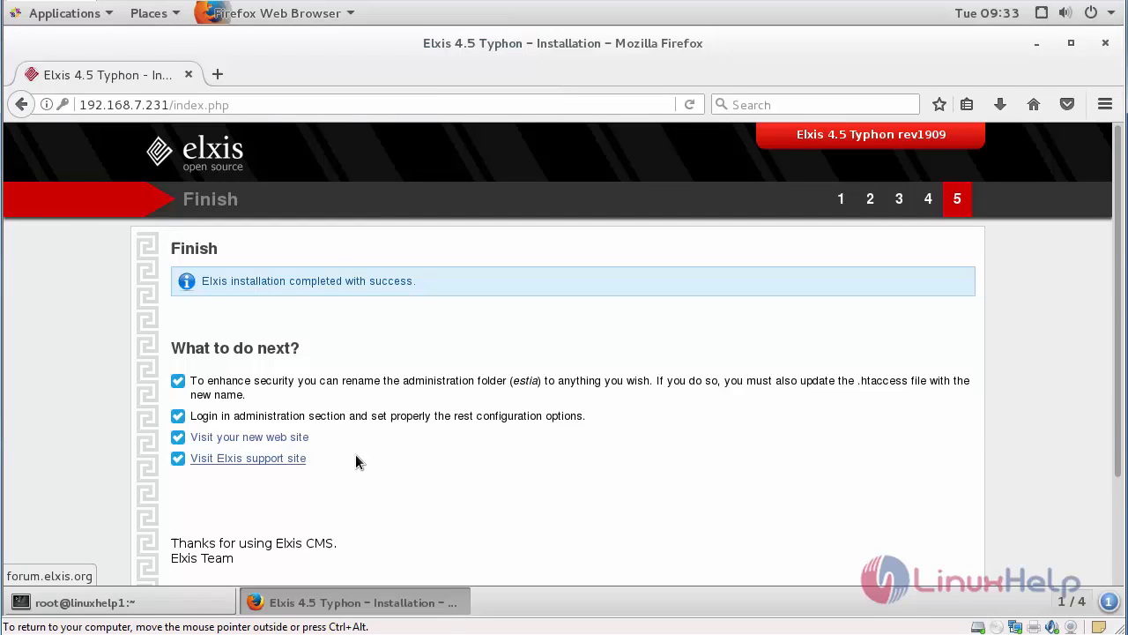
left_click(250, 436)
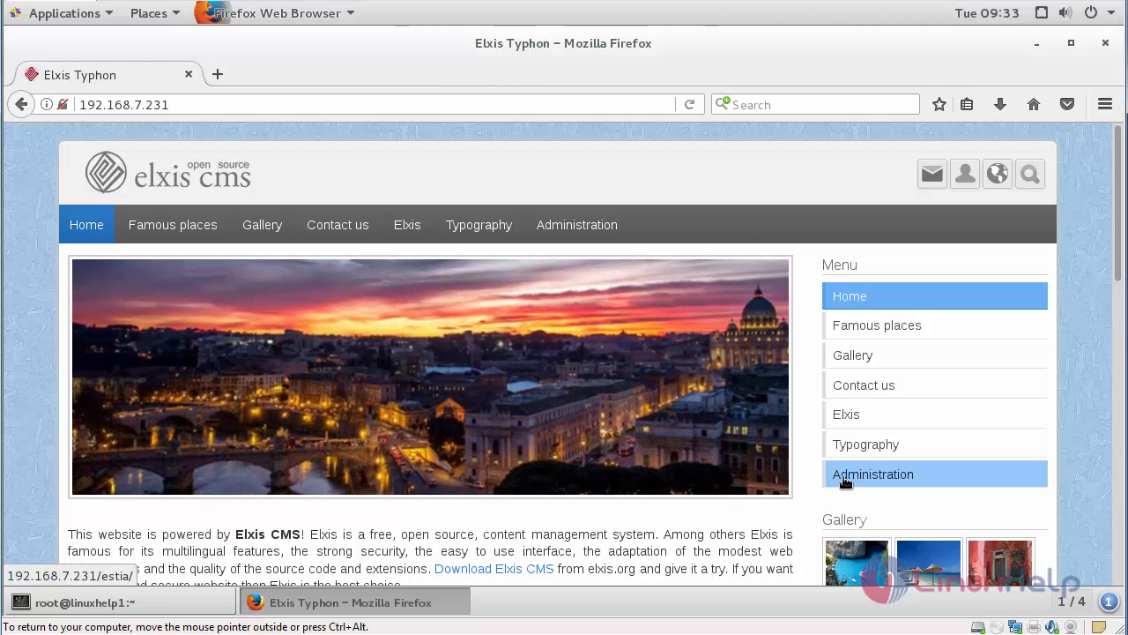
Log in to Administration as socrates and dismiss the Remember login popup
left_click(873, 474)
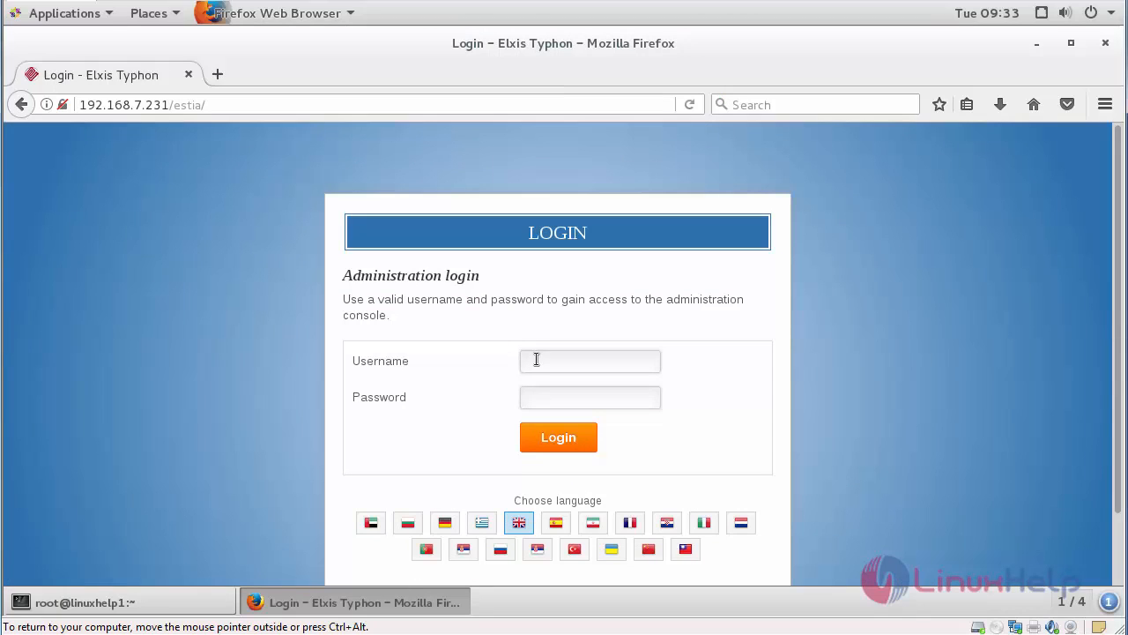
type("socrates")
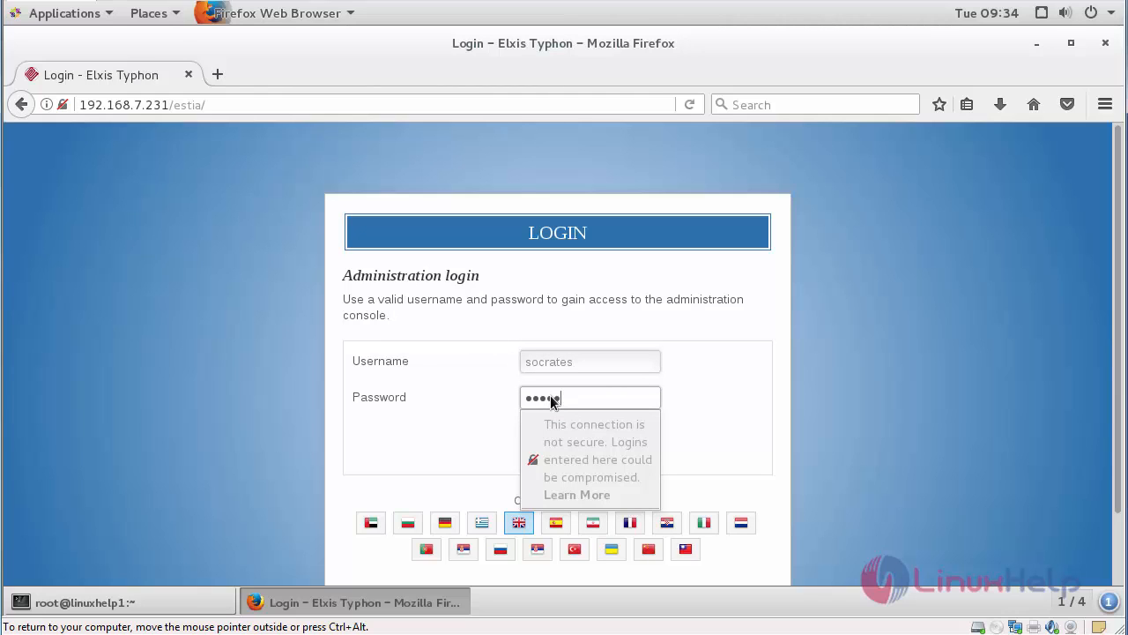
left_click(558, 437)
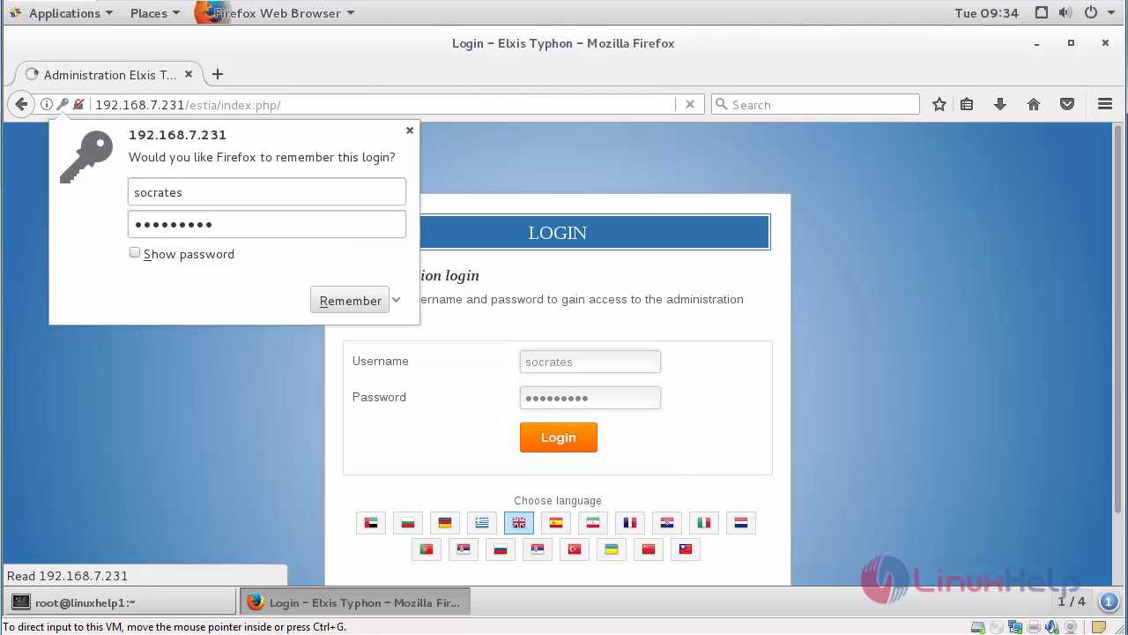
left_click(558, 436)
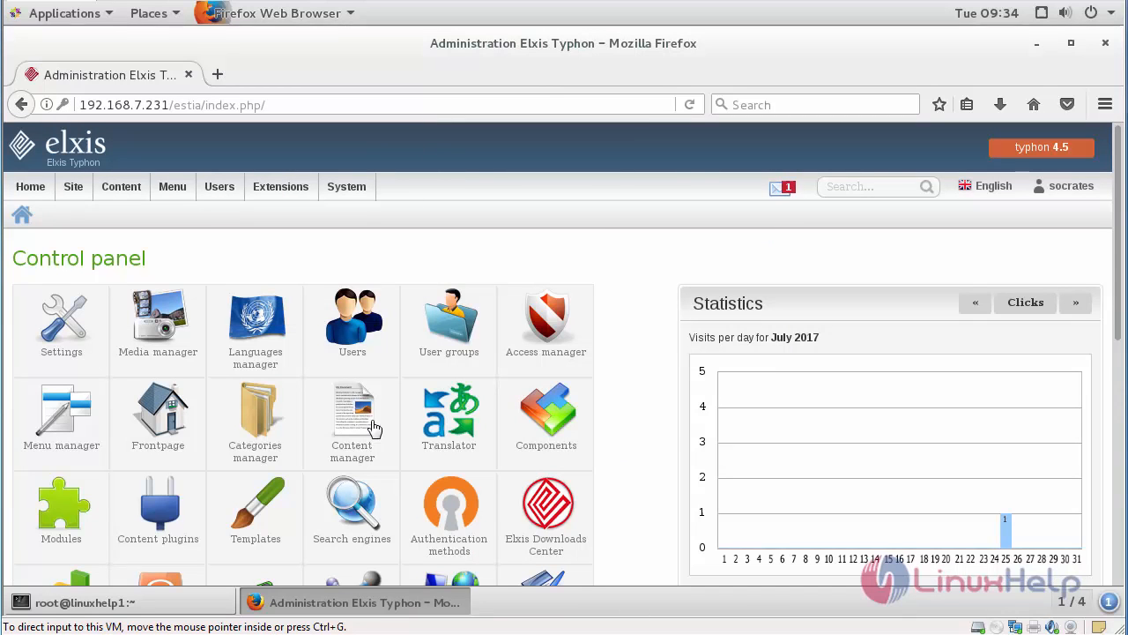
scroll("down", 3)
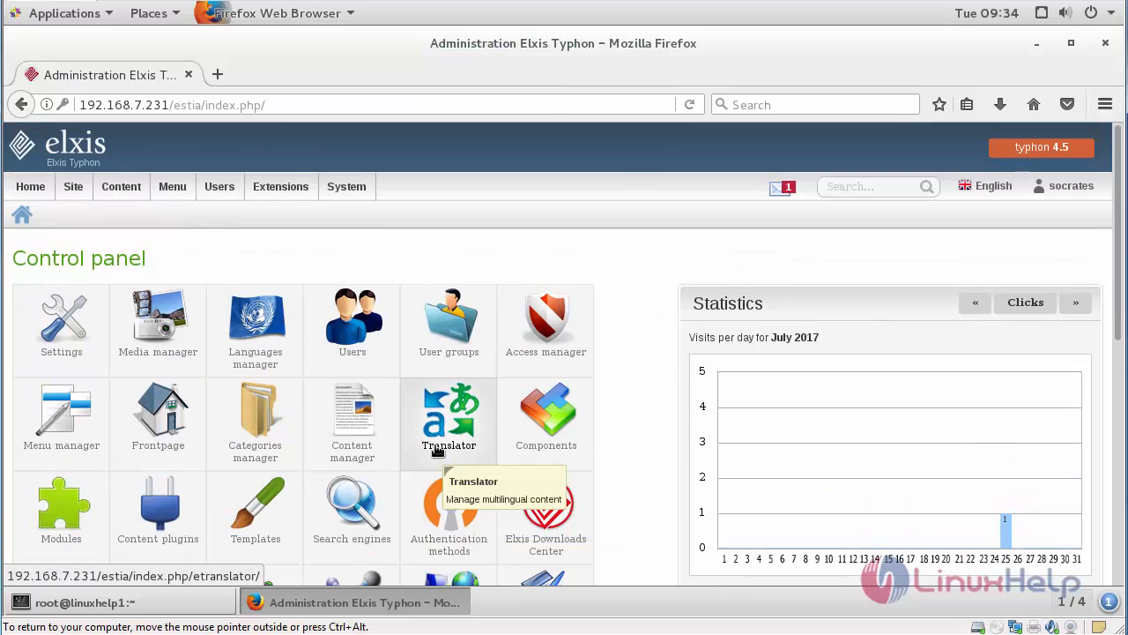
mouse_move(352, 321)
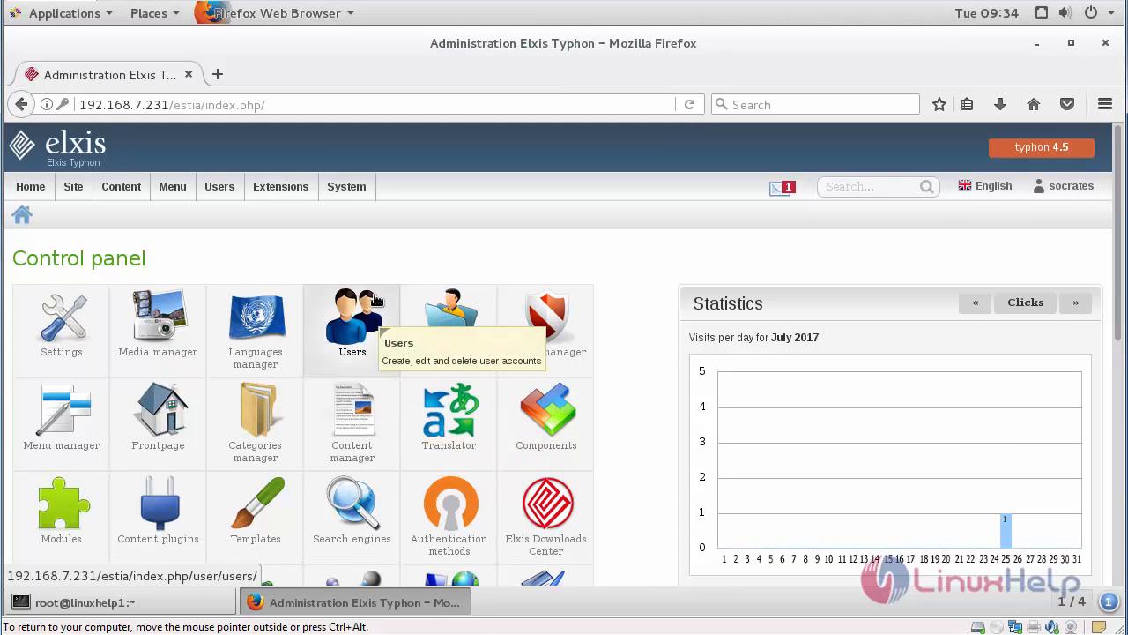